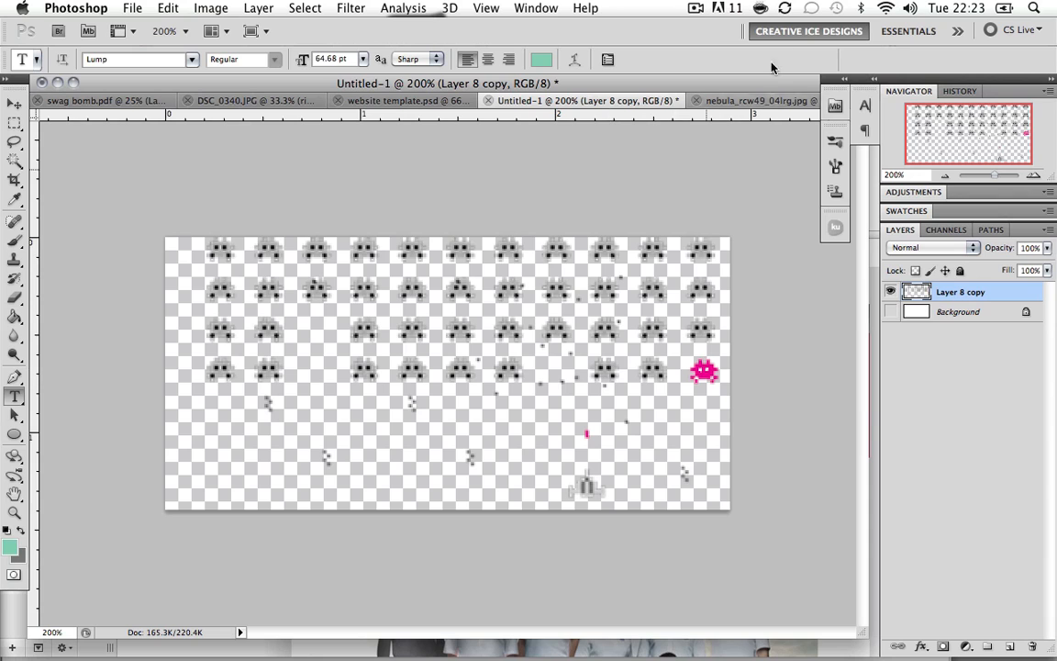
pyautogui.moveTo(757, 99)
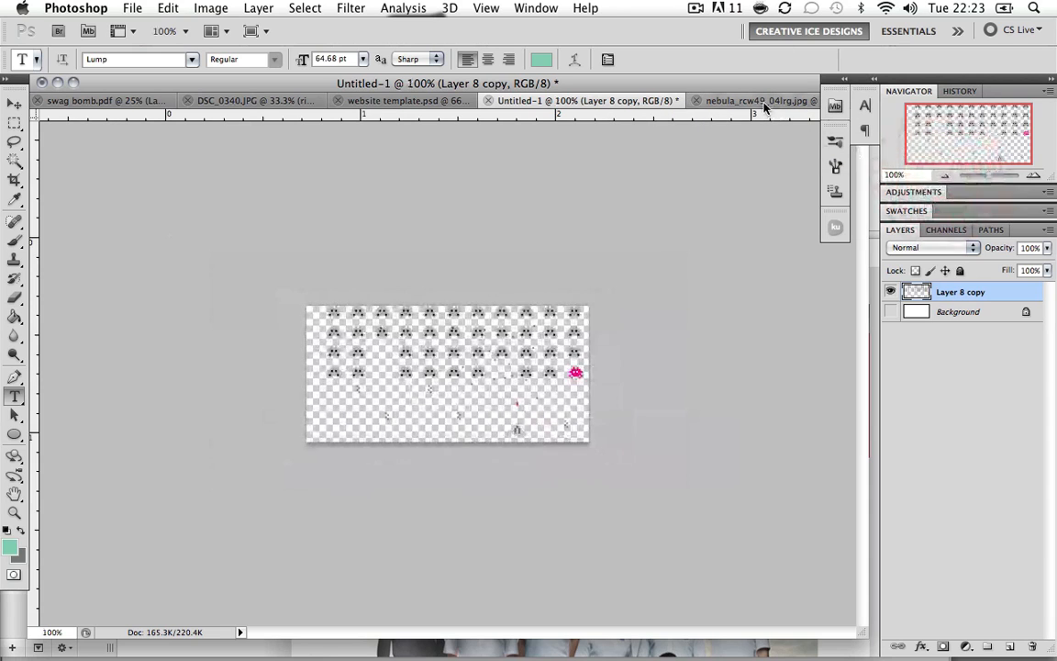
# Step: Preview the finished website template.psd, then return to the nebula_rcw49 photo
pyautogui.click(743, 99)
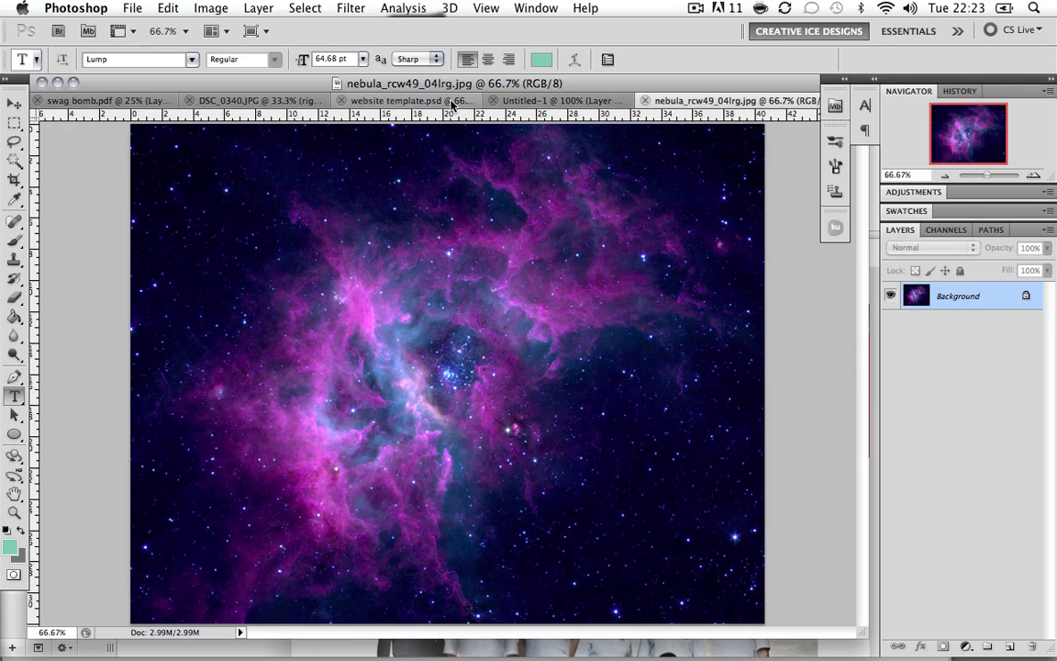
pyautogui.moveTo(408, 99)
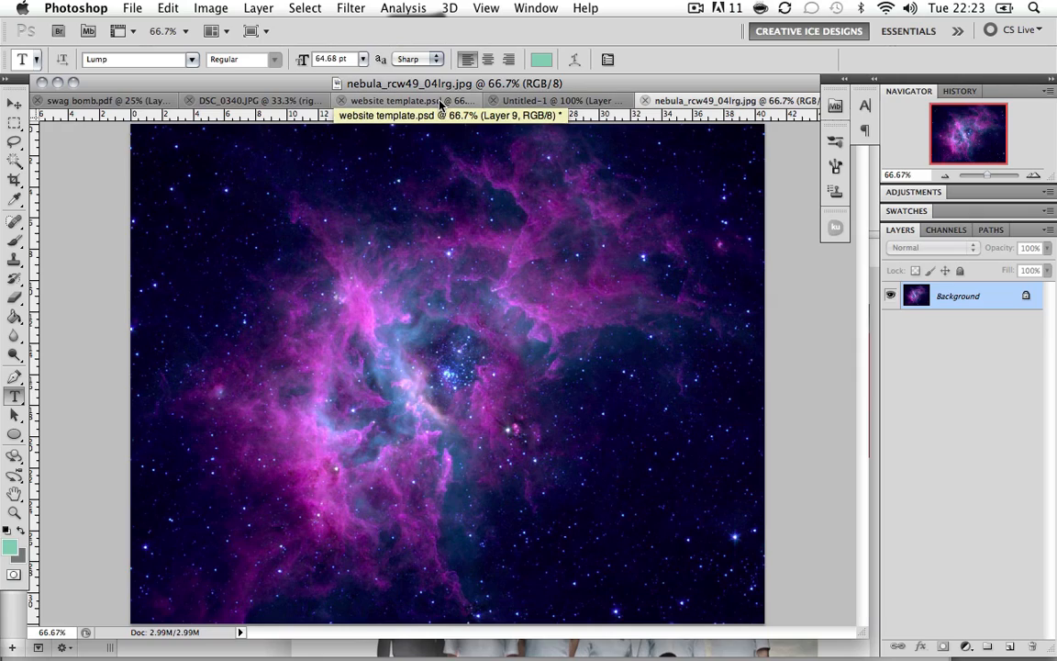
pyautogui.click(394, 99)
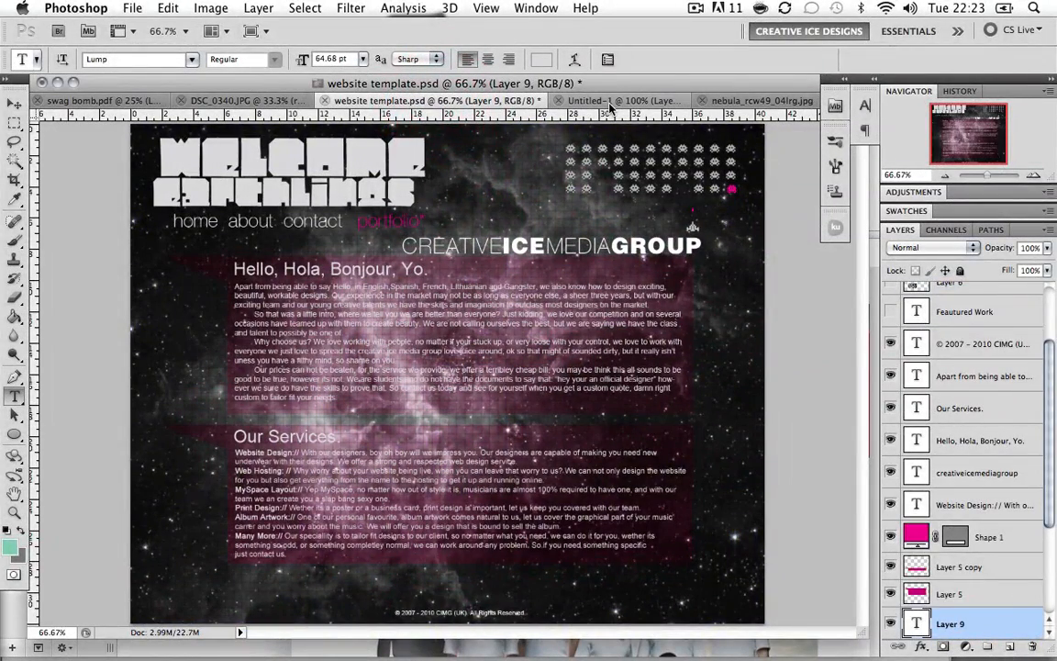
pyautogui.click(705, 99)
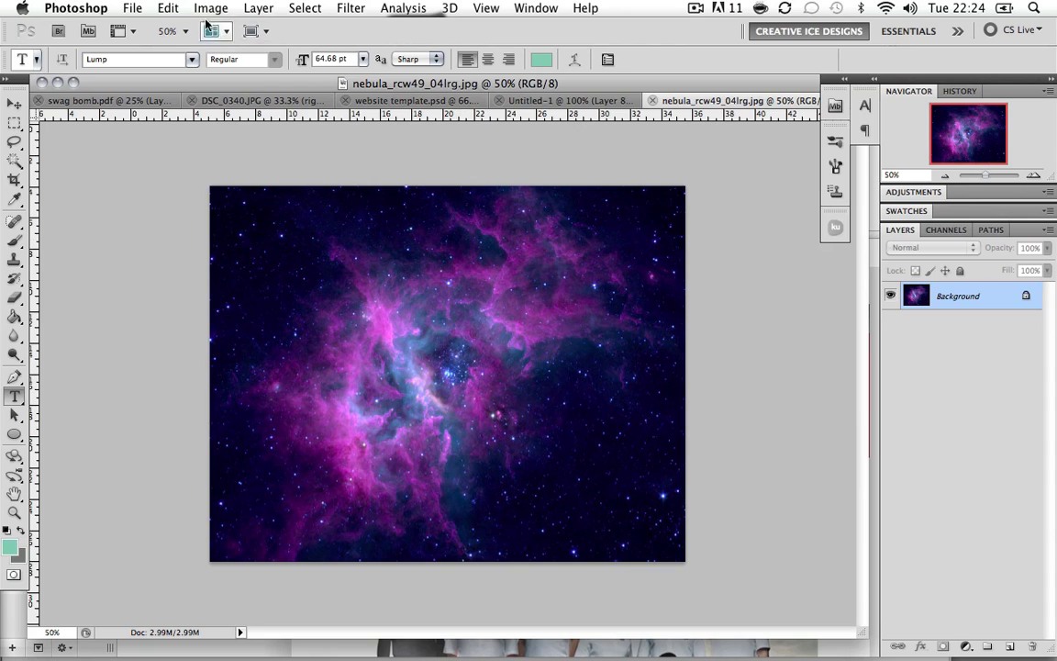
# Step: Desaturate the nebula photo to grayscale via the Image adjustments
pyautogui.click(209, 7)
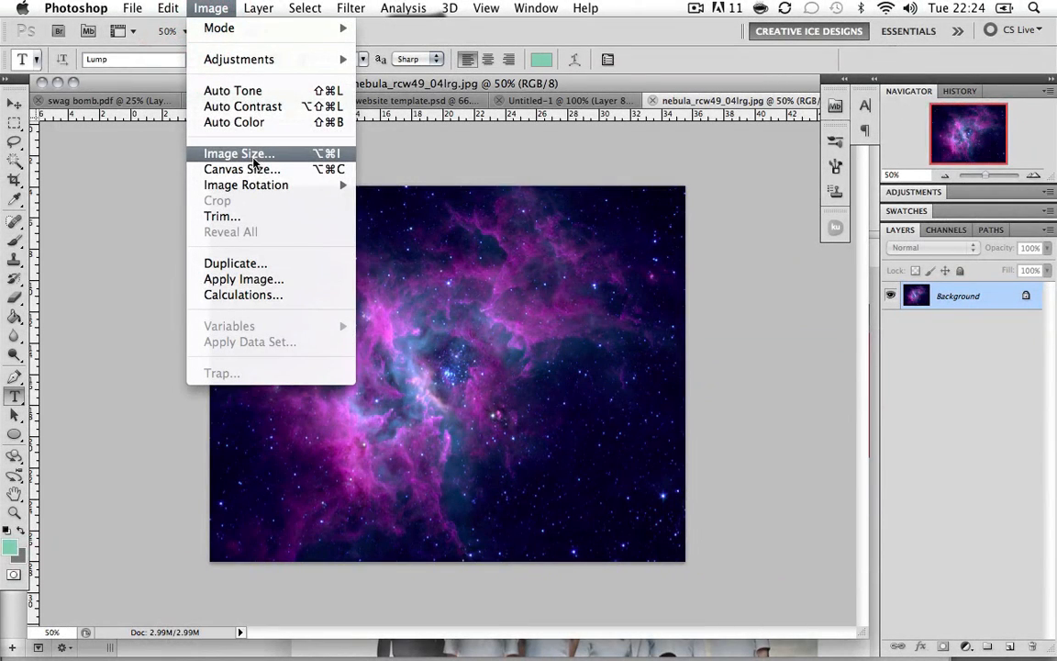
pyautogui.moveTo(238, 59)
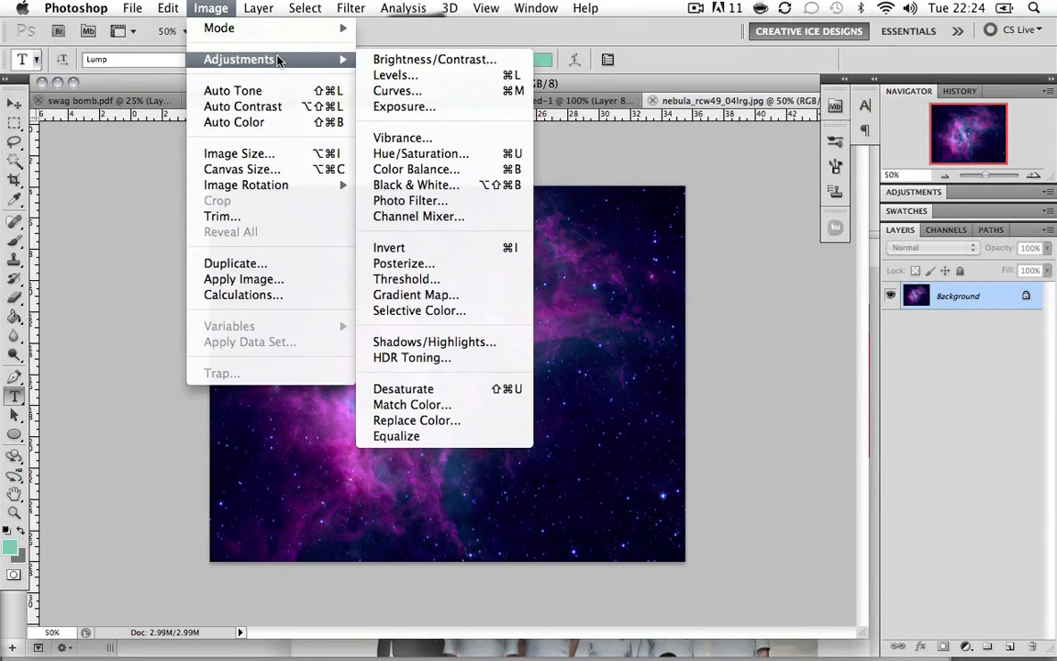
pyautogui.moveTo(389, 246)
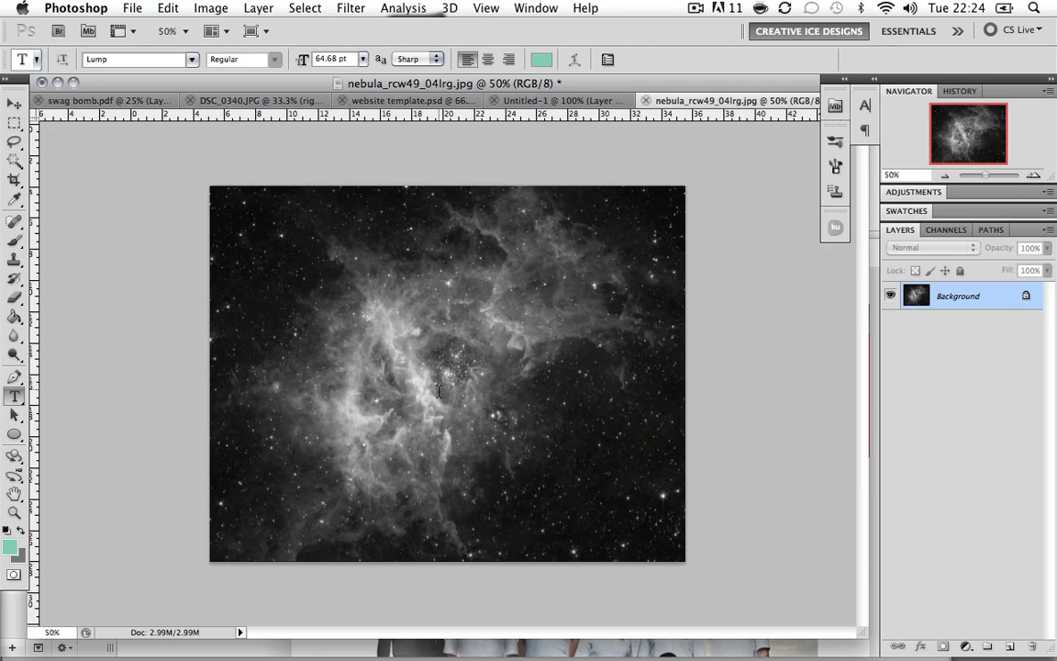
pyautogui.moveTo(756, 358)
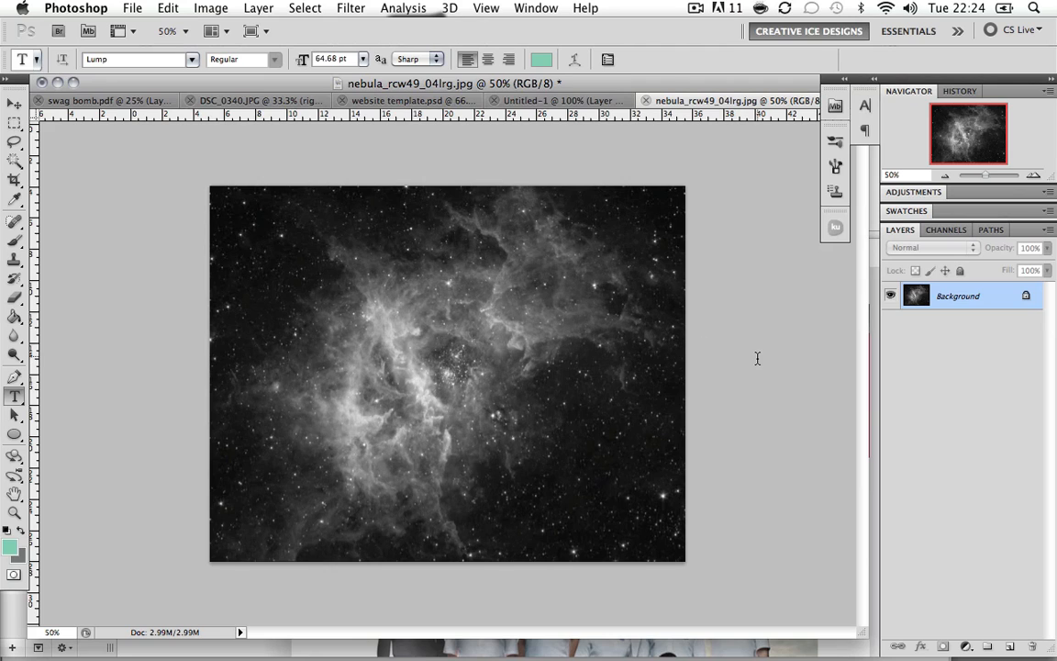
pyautogui.click(211, 7)
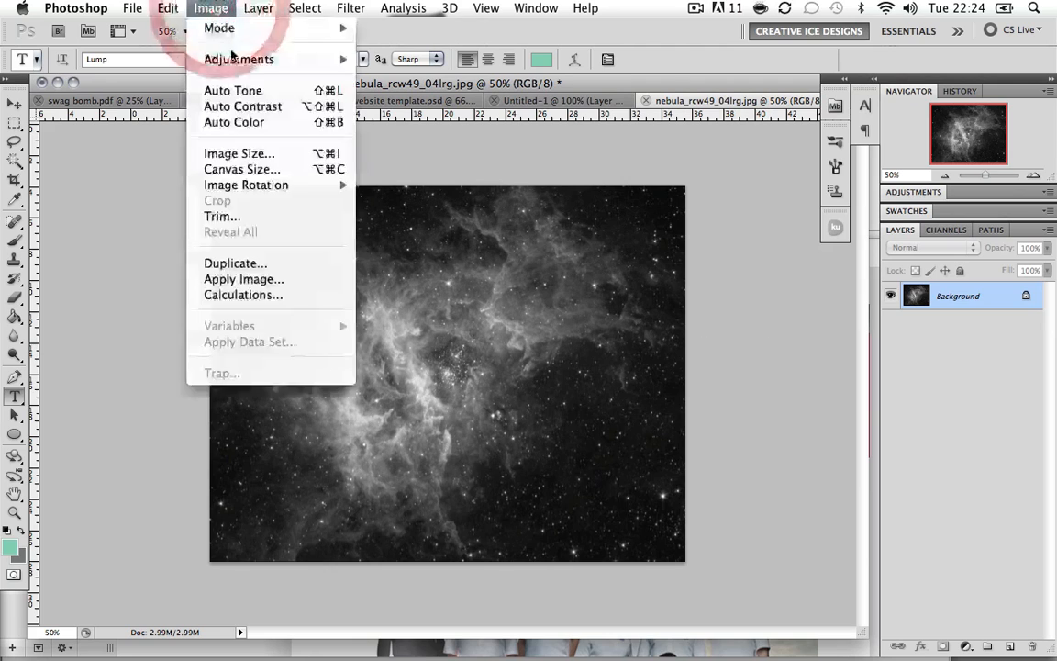
# Step: Confirm the nebula is 1152 × 907 px in Image Size and cancel without changes
pyautogui.click(239, 154)
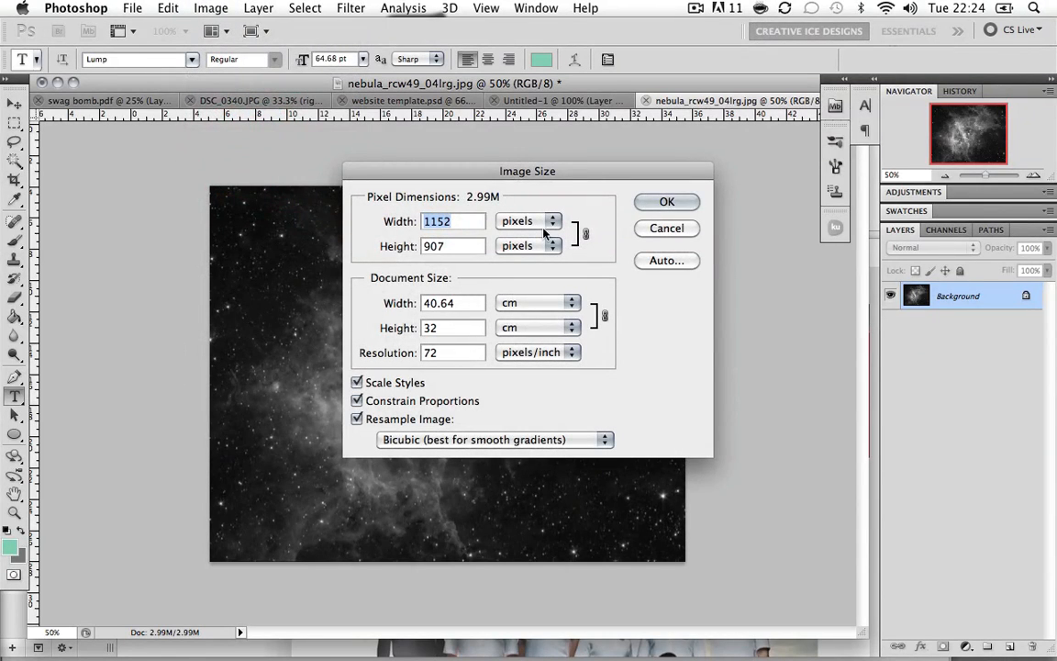
pyautogui.click(666, 200)
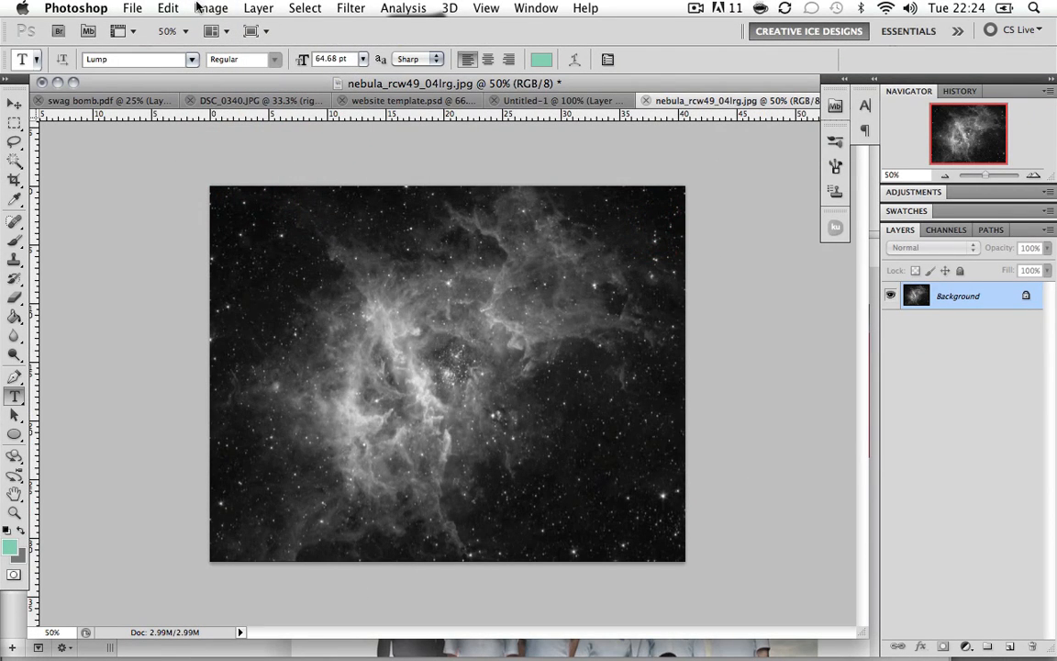
pyautogui.click(211, 7)
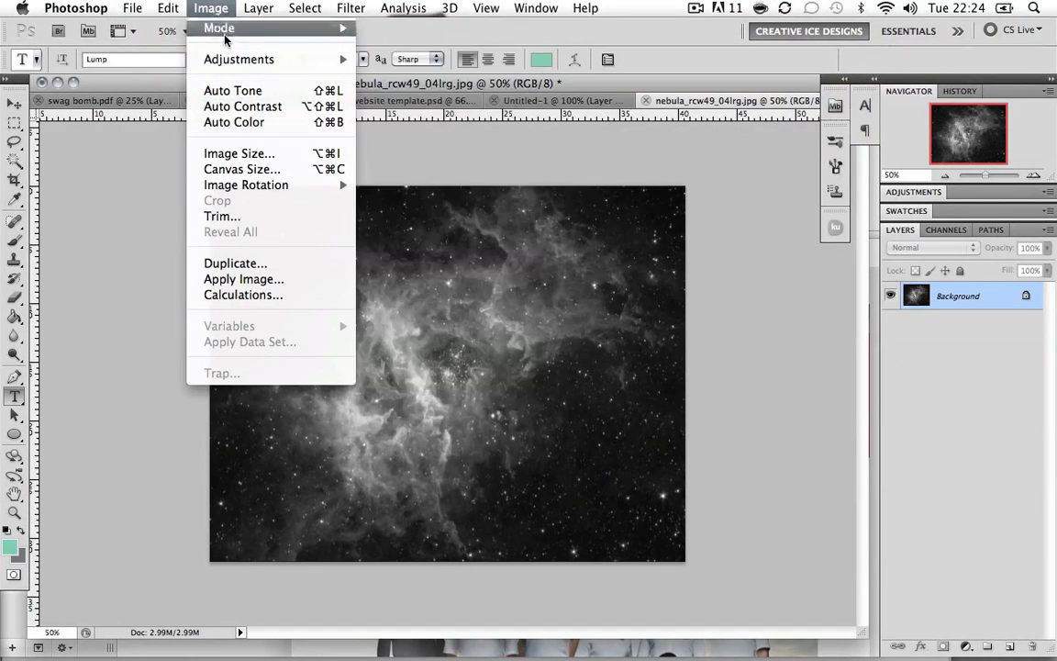
pyautogui.click(239, 154)
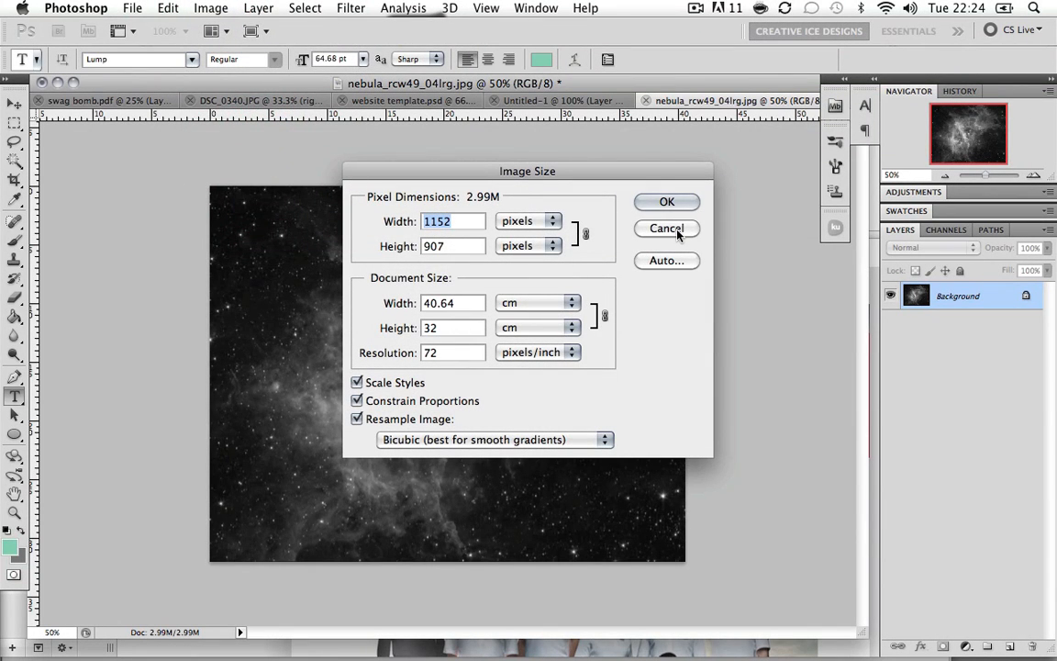
pyautogui.click(668, 228)
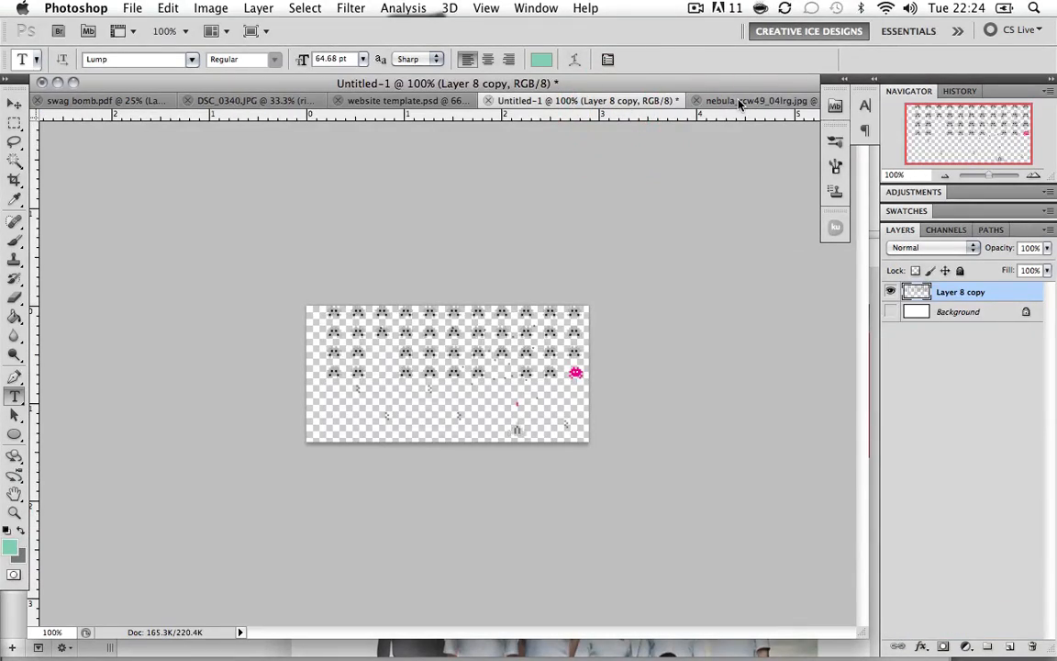
# Step: Add white WELCOME text on a new type layer over the nebula
pyautogui.click(749, 99)
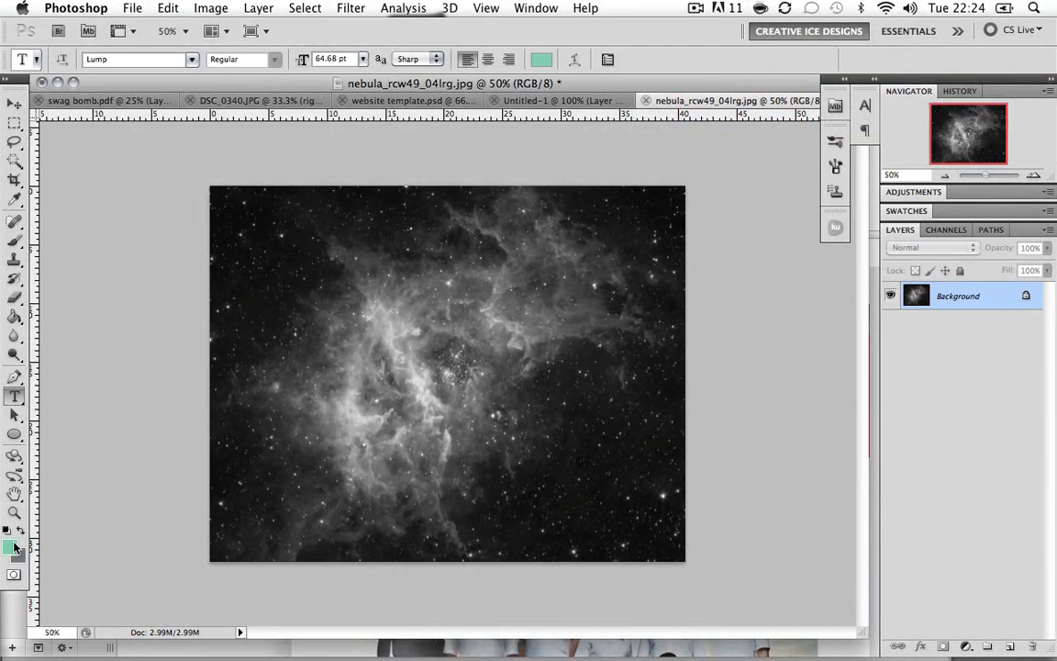
pyautogui.click(11, 547)
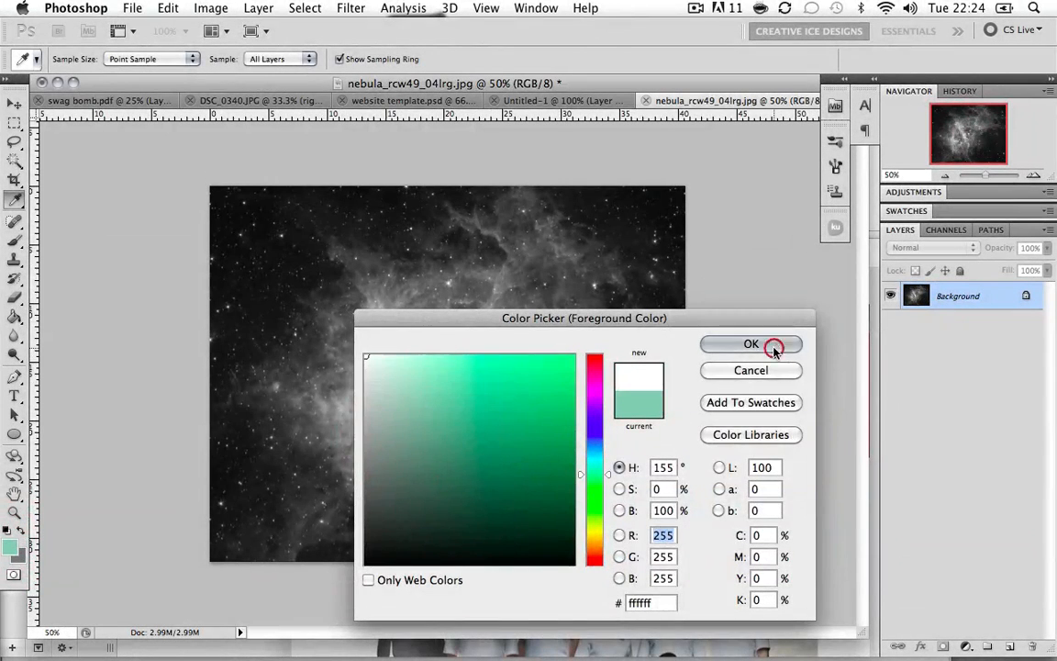
pyautogui.click(751, 343)
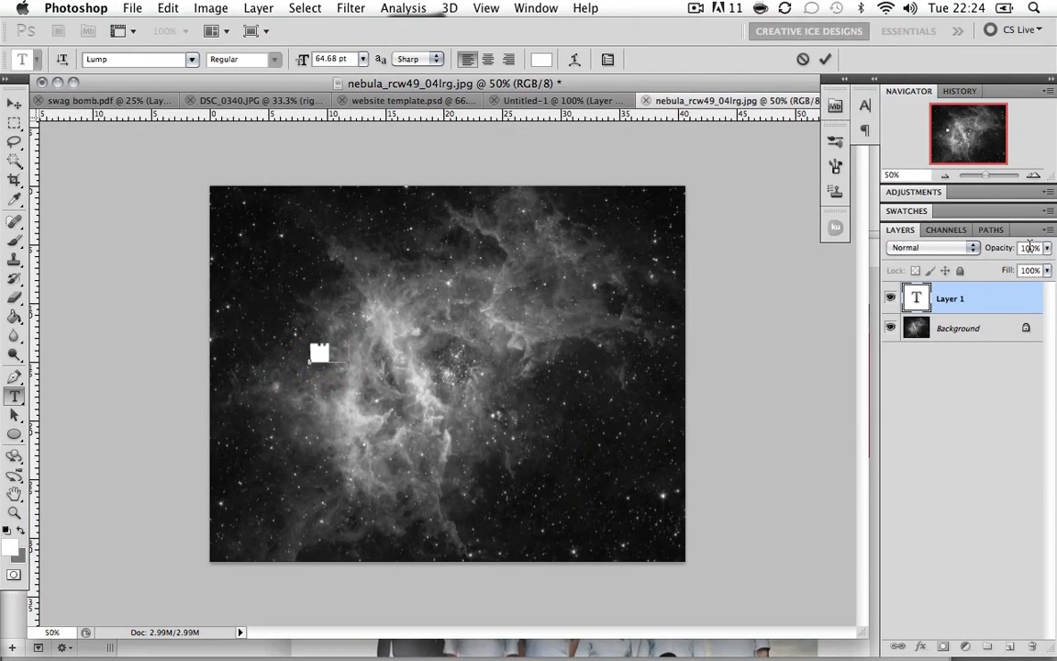
pyautogui.write('WELCOME')
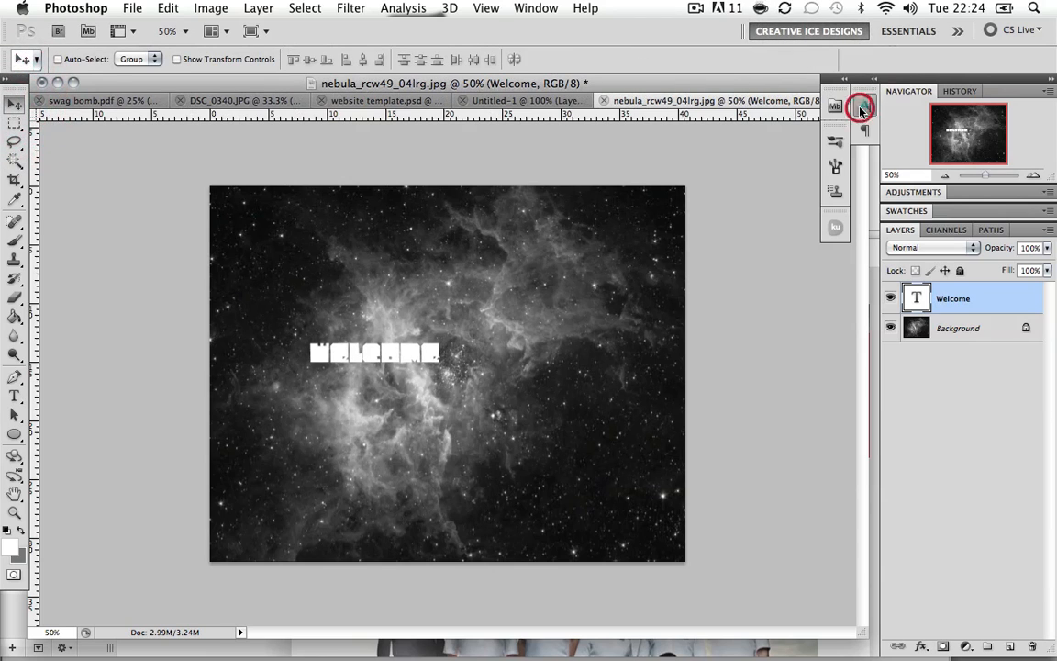
pyautogui.click(835, 106)
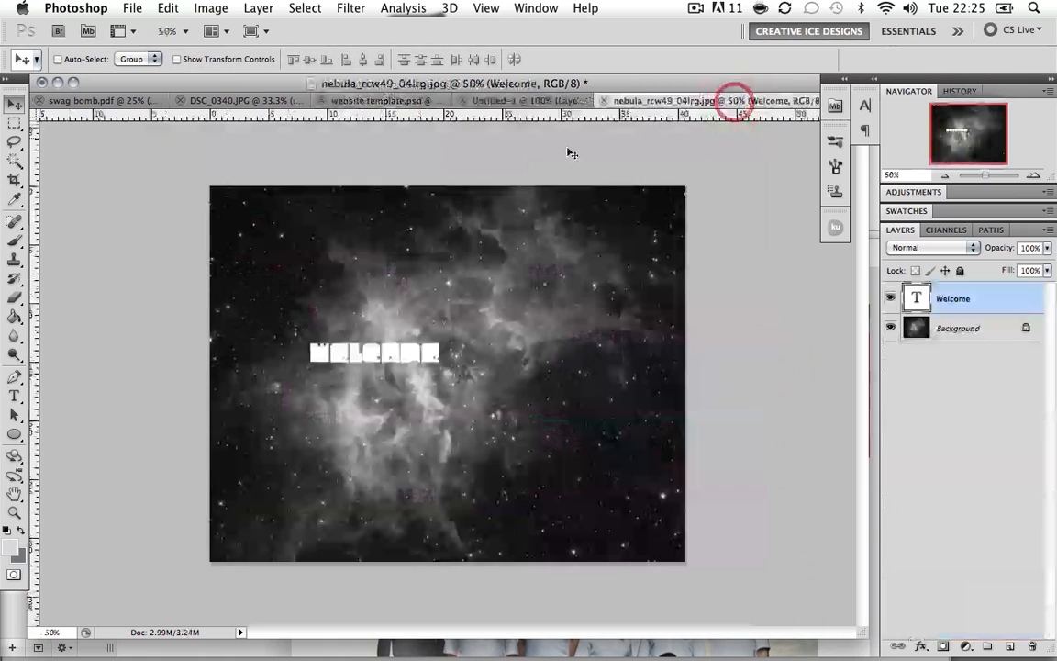
# Step: Colour the WELCOME title light gray #dadada via the Character panel
pyautogui.click(864, 103)
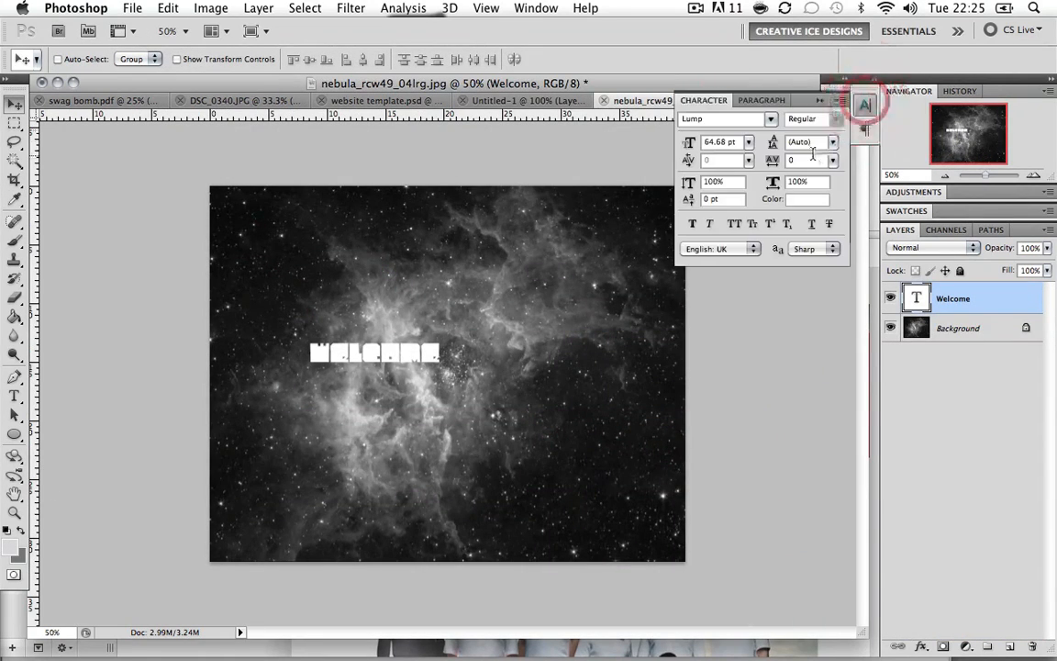
pyautogui.click(799, 198)
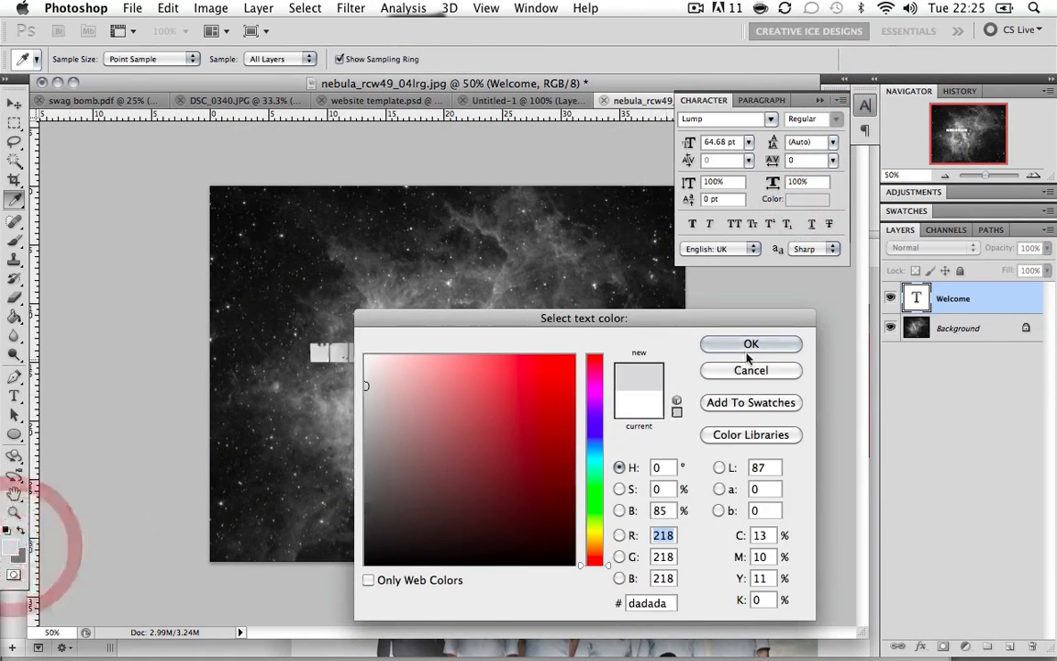
pyautogui.click(751, 343)
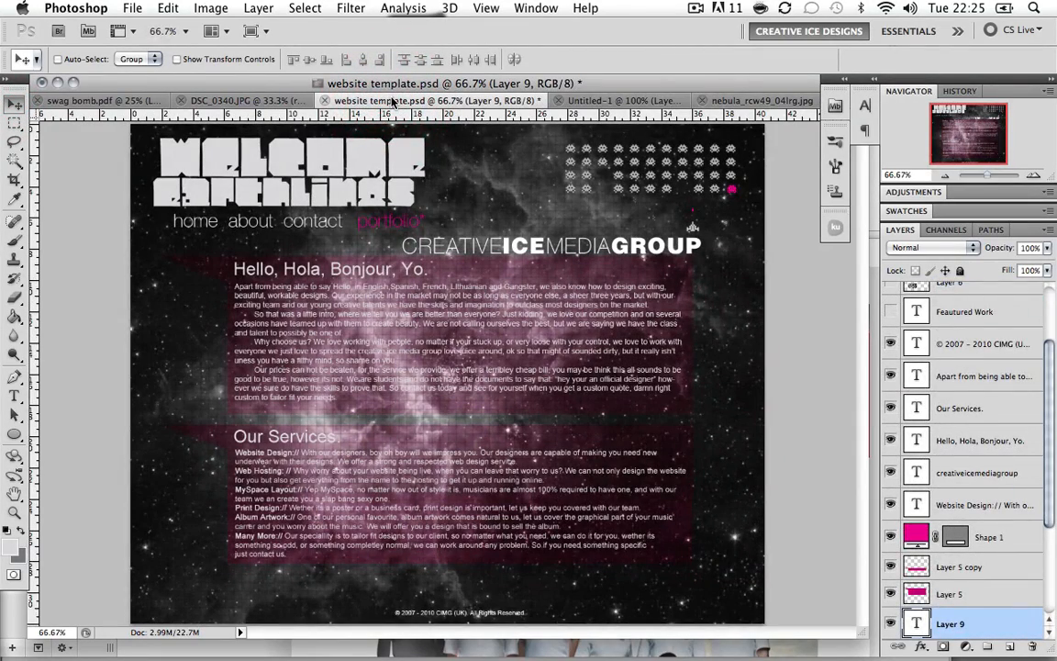
# Step: Add resized EARTHLINGS beneath WELCOME and move both layers to the top-left corner
pyautogui.click(762, 100)
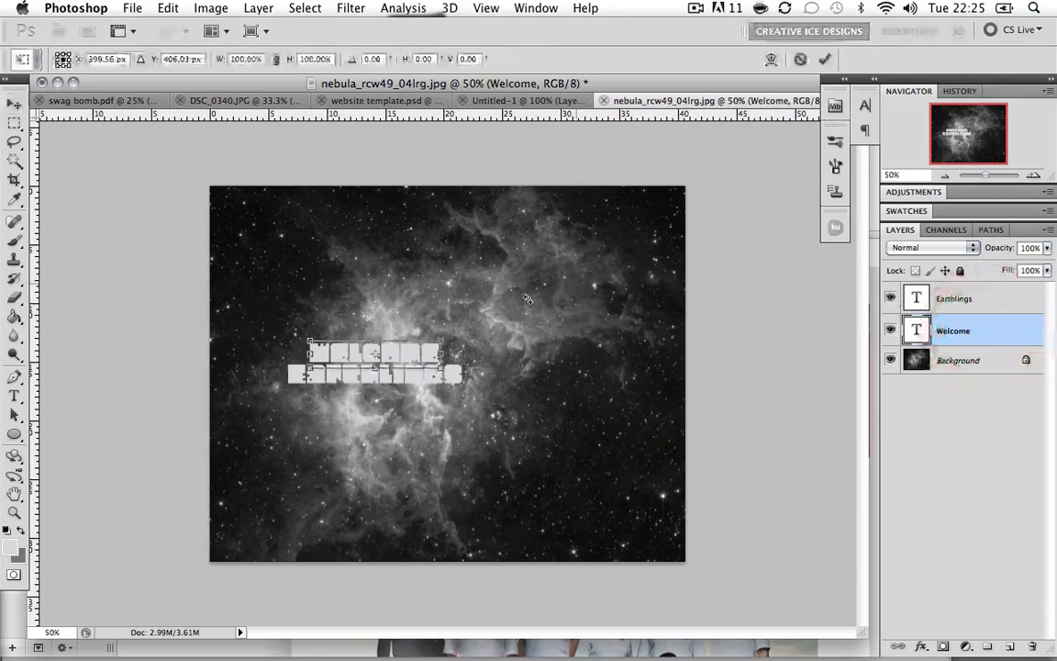
pyautogui.click(14, 105)
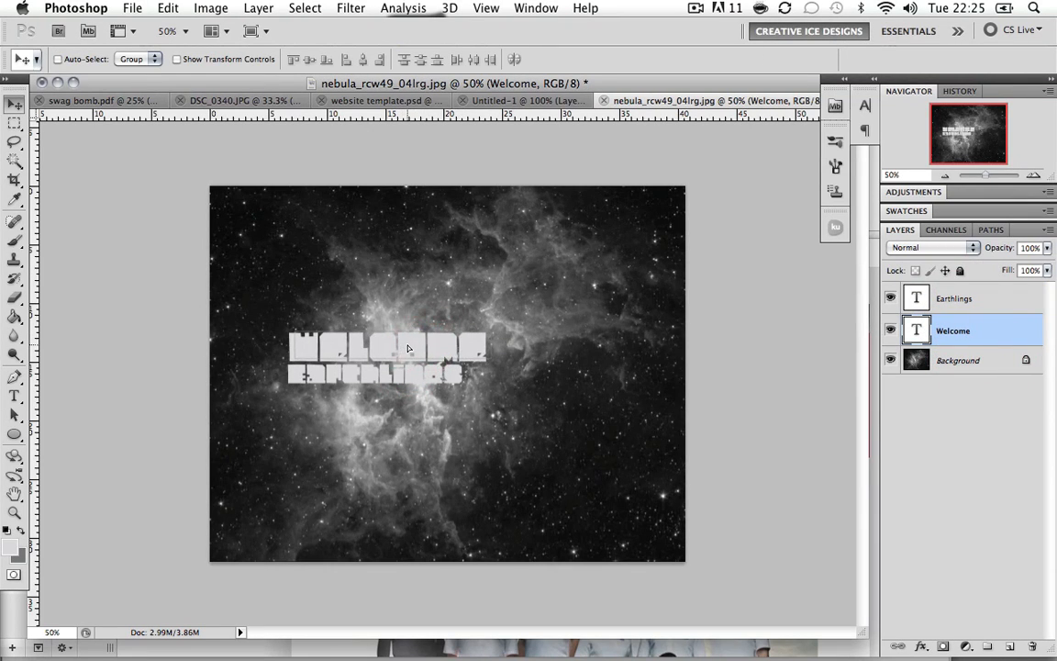
pyautogui.click(888, 298)
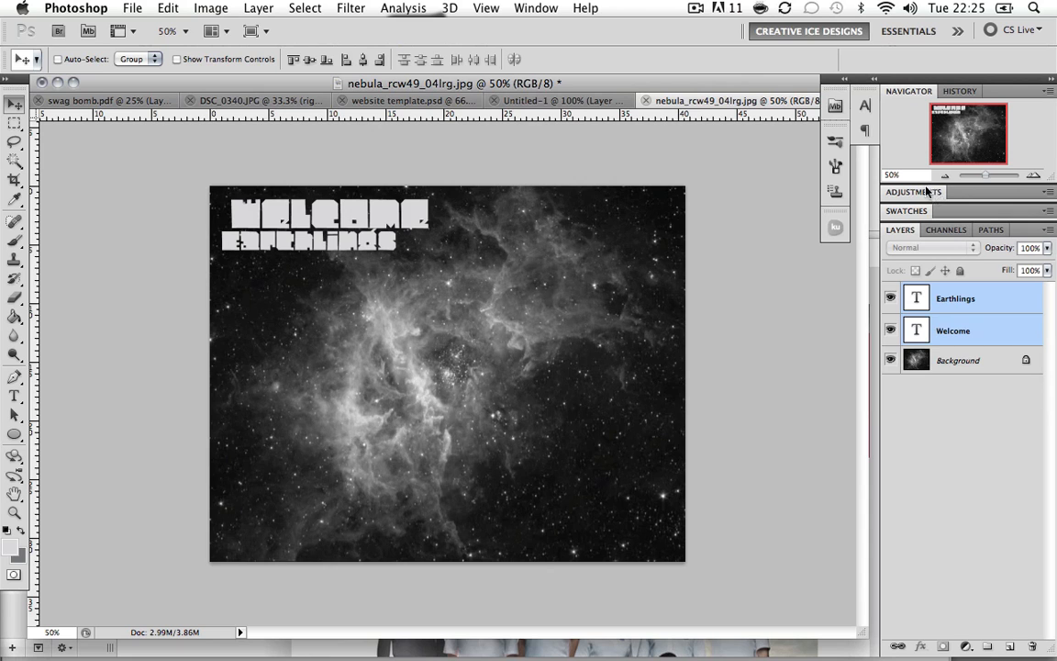
# Step: Copy the Layer 8 copy invader pattern onto the nebula's top-right corner
pyautogui.click(559, 99)
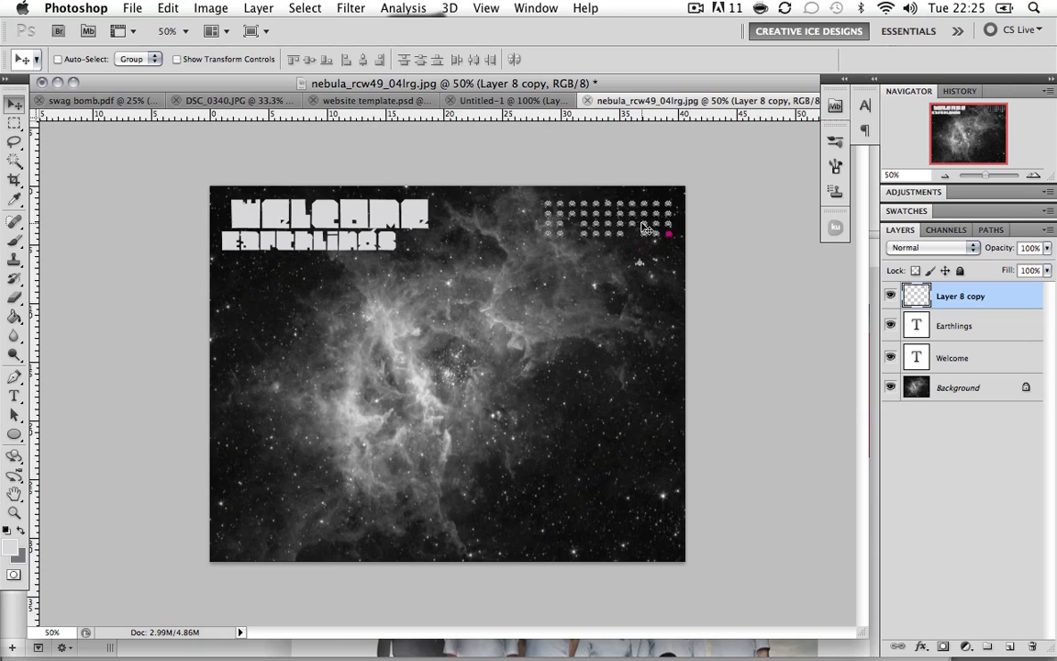
pyautogui.moveTo(662, 200)
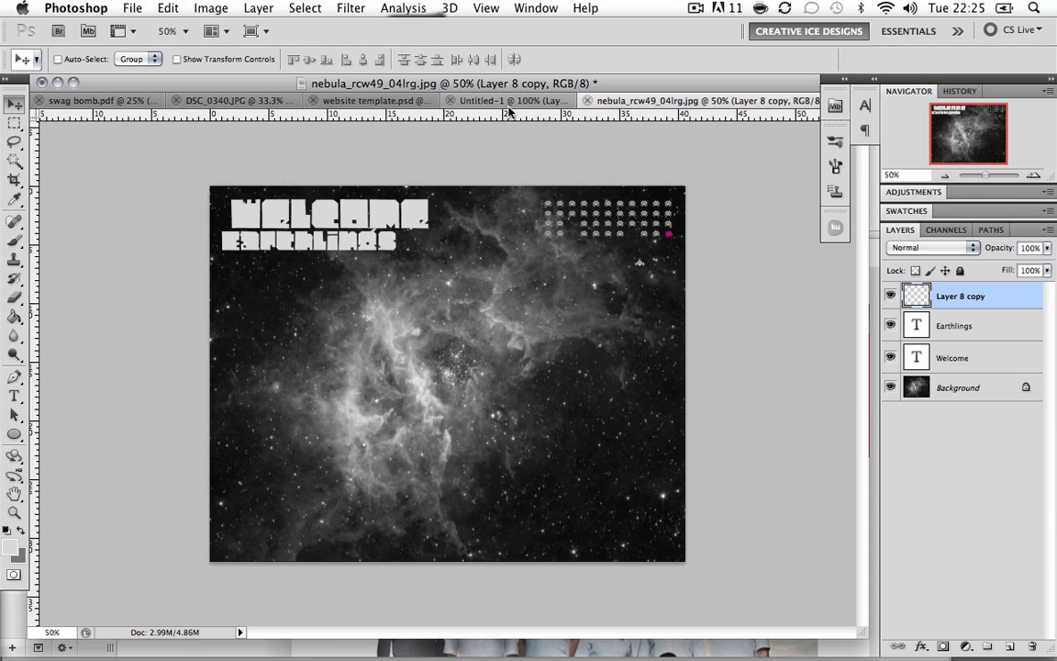
pyautogui.moveTo(511, 100)
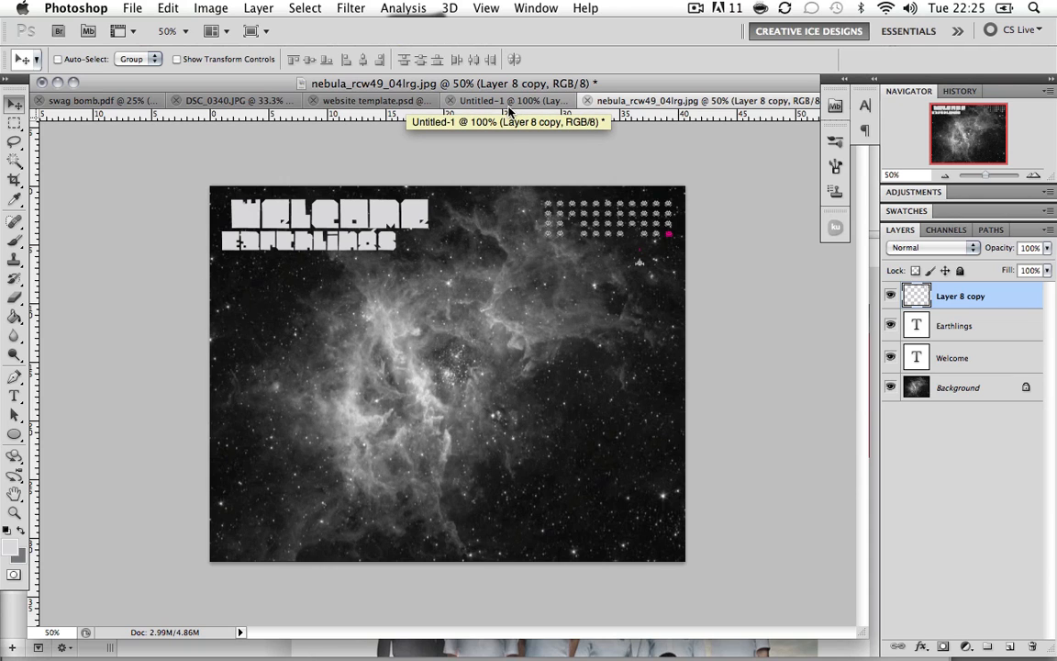
pyautogui.moveTo(826, 459)
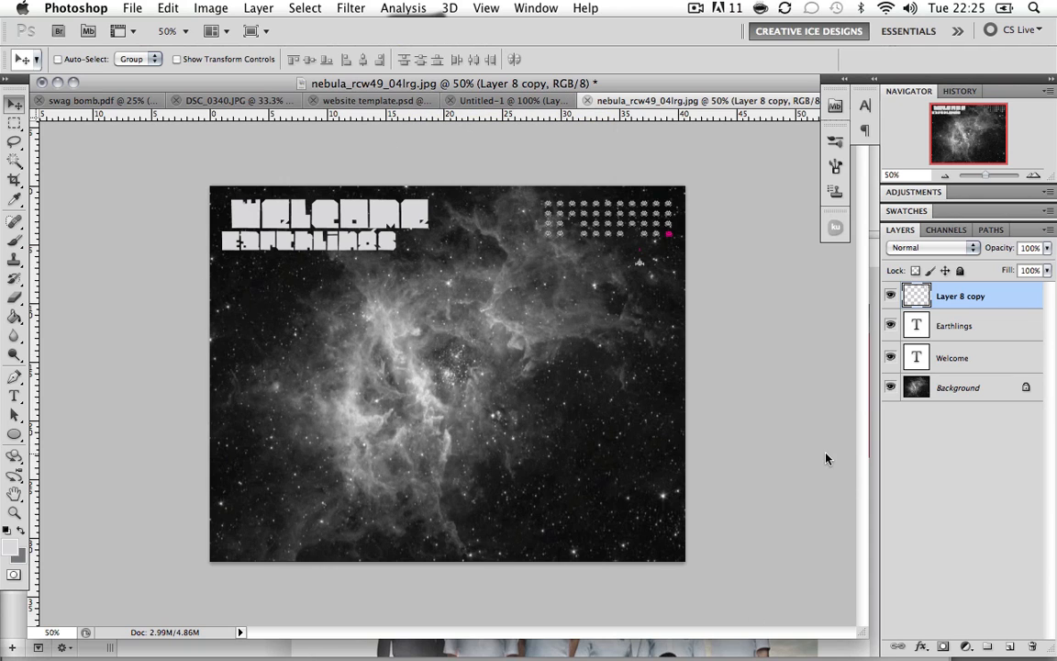
# Step: View the website template.psd reference at full size
pyautogui.click(376, 99)
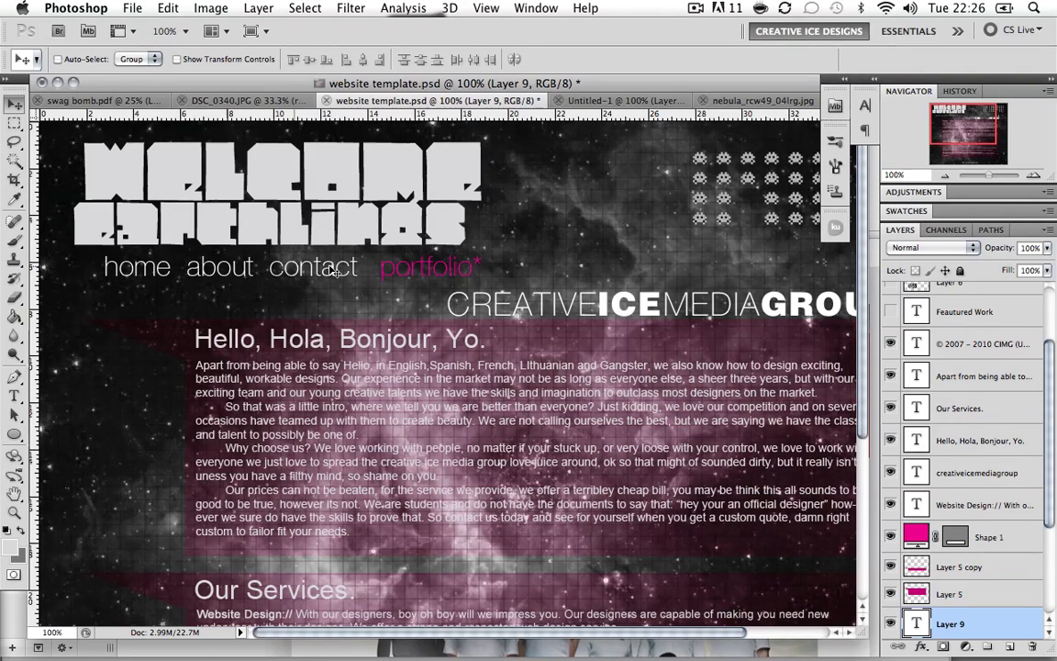
pyautogui.moveTo(341, 187)
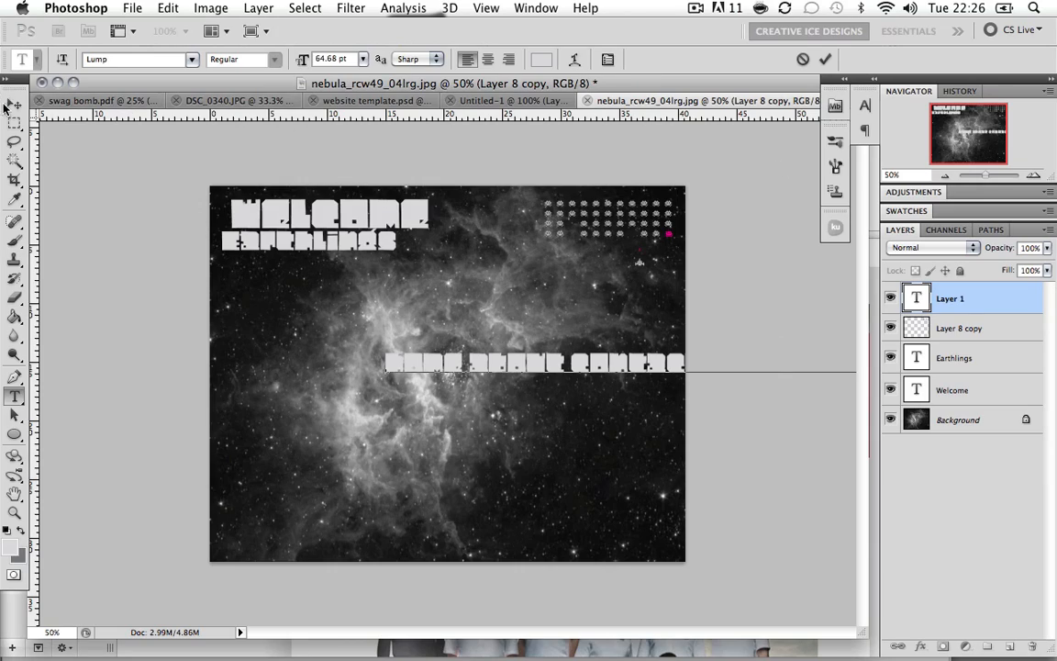
# Step: Add a thin 'home about contact portfolio' nav line under the title and select portfolio
pyautogui.click(371, 99)
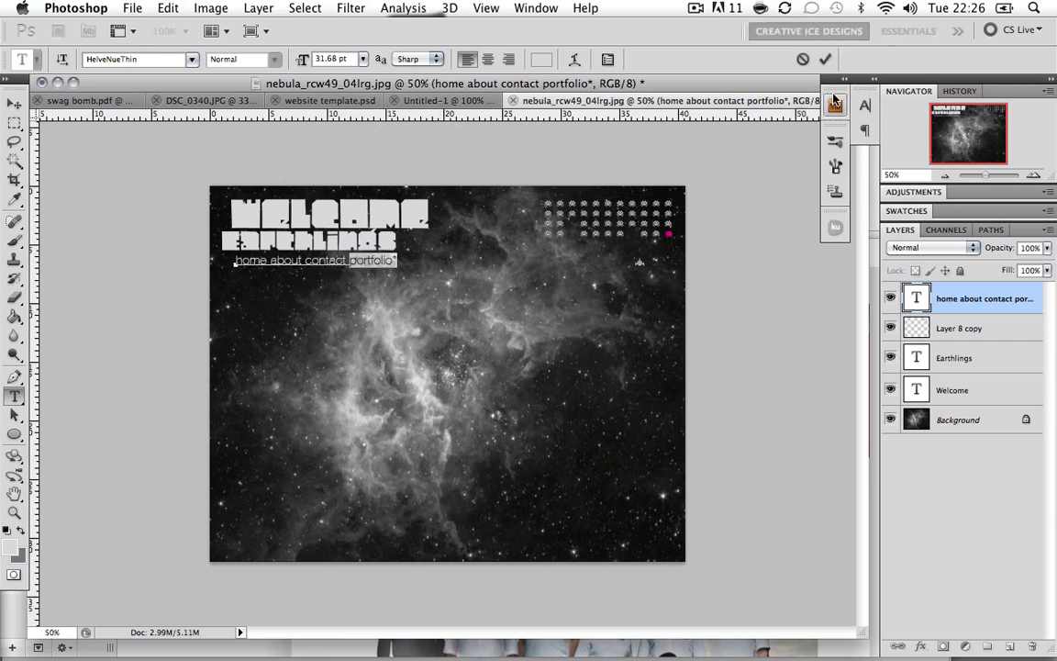
pyautogui.click(795, 198)
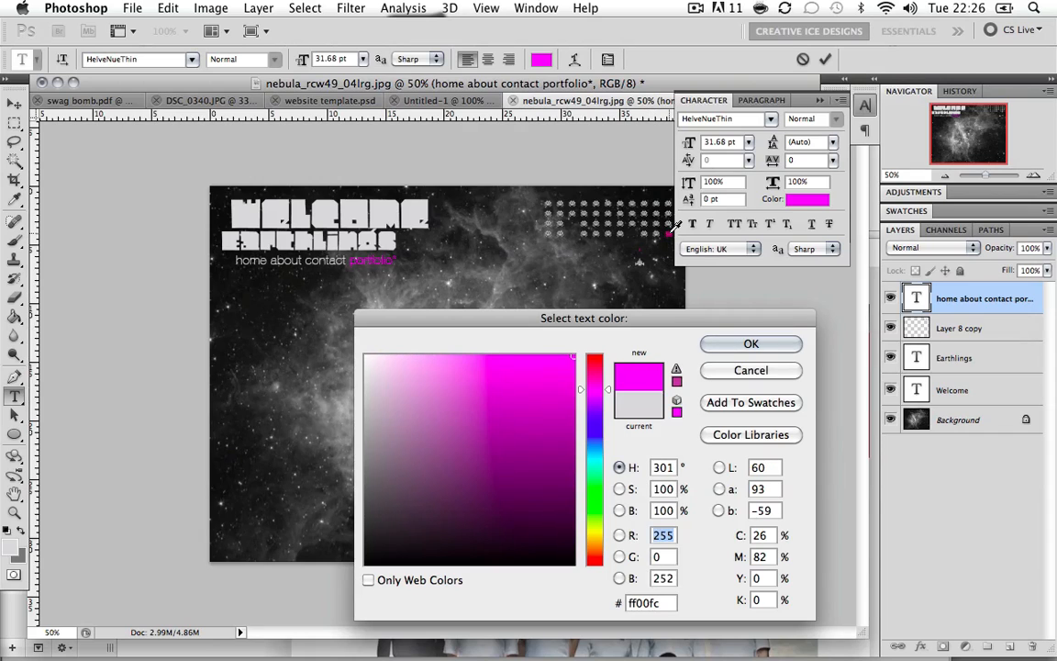
# Step: Colour 'portfolio' dark pink and compare it against the website template
pyautogui.click(514, 466)
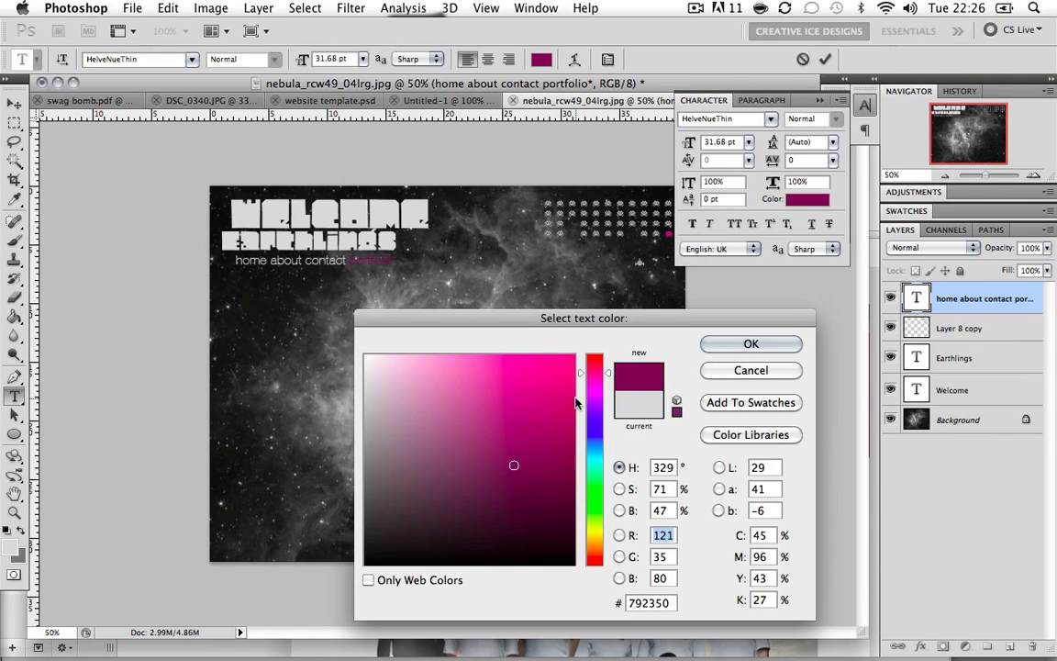
pyautogui.click(751, 343)
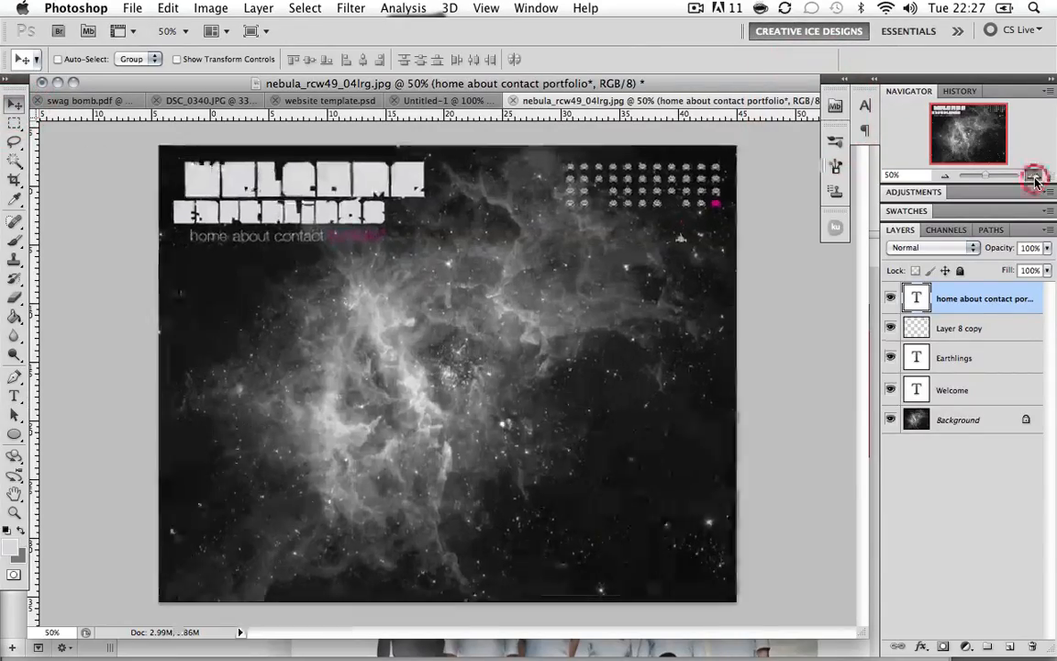
pyautogui.click(1035, 176)
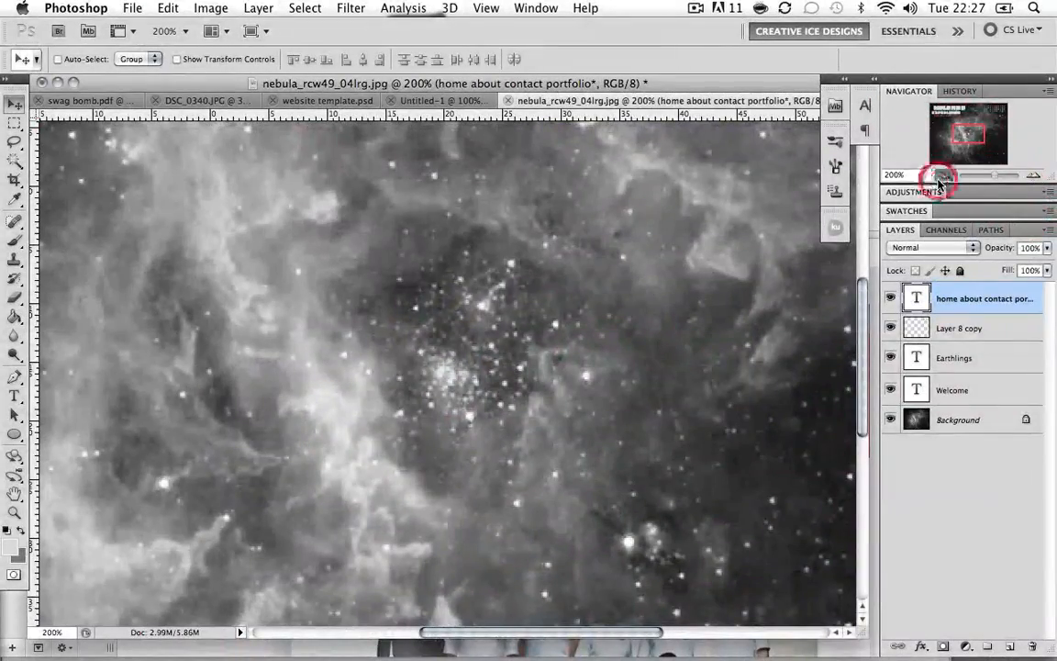
pyautogui.click(937, 177)
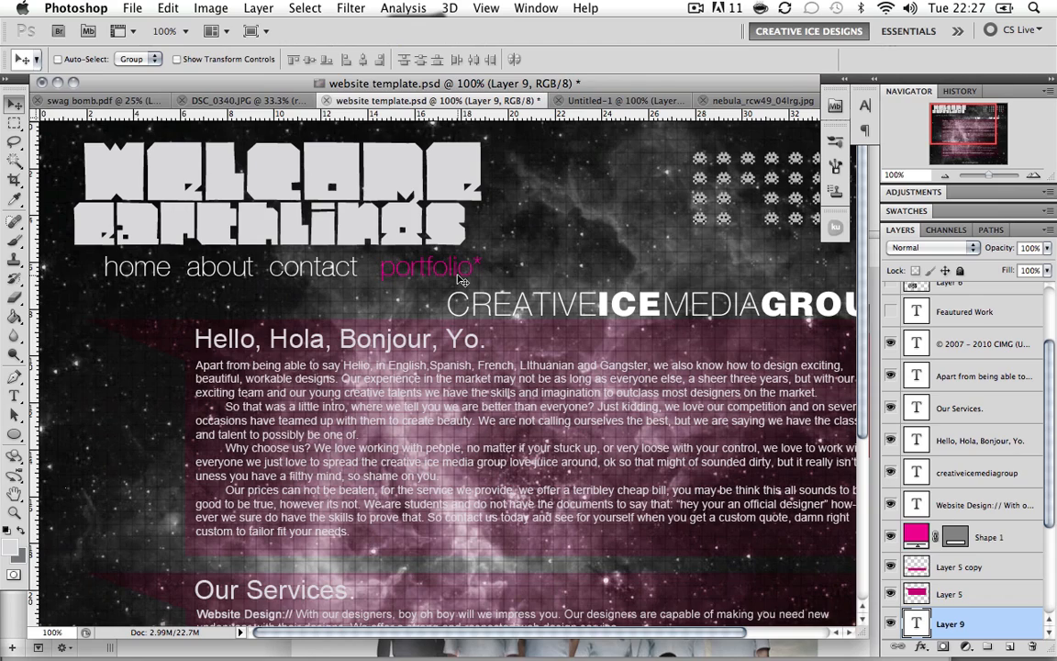
pyautogui.scroll(-3)
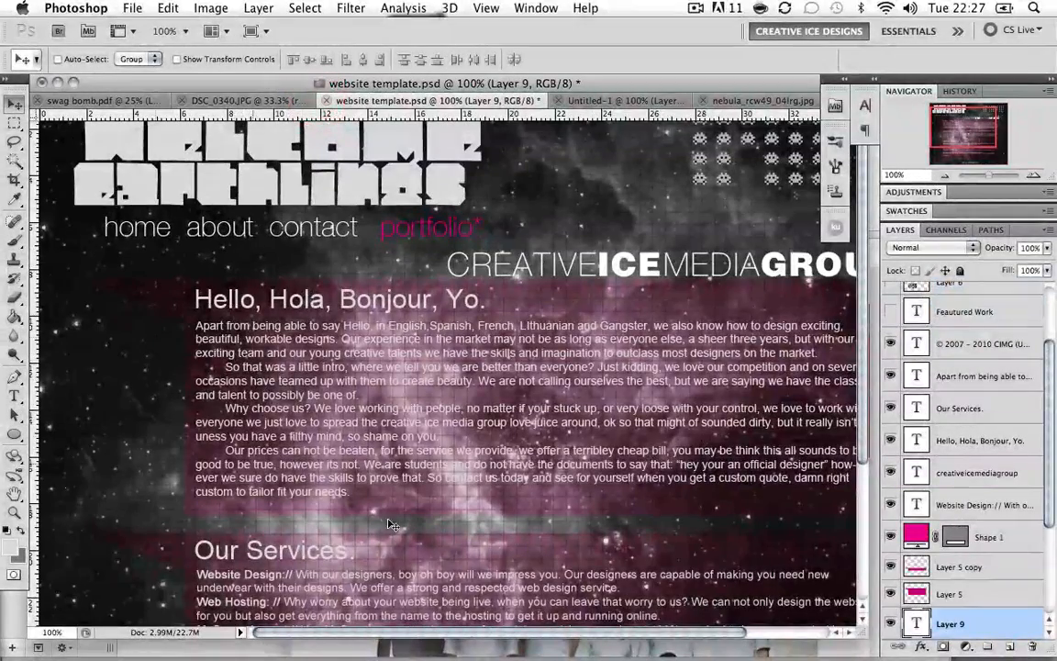
pyautogui.click(597, 99)
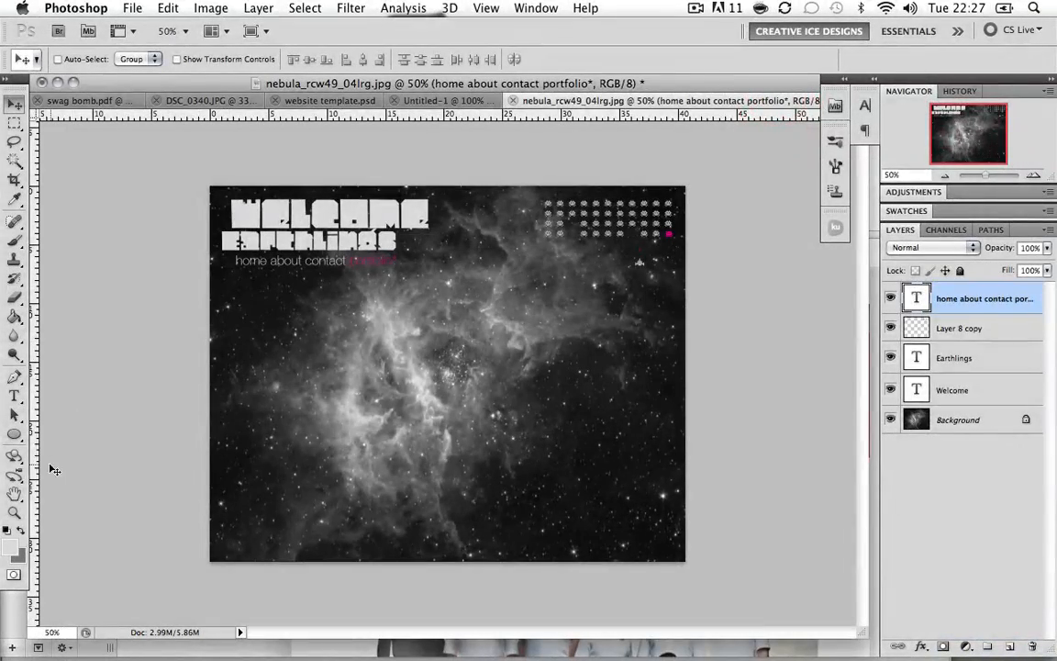
# Step: Draw a wide rectangle and fill it with pink sampled from the word portfolio
pyautogui.click(15, 433)
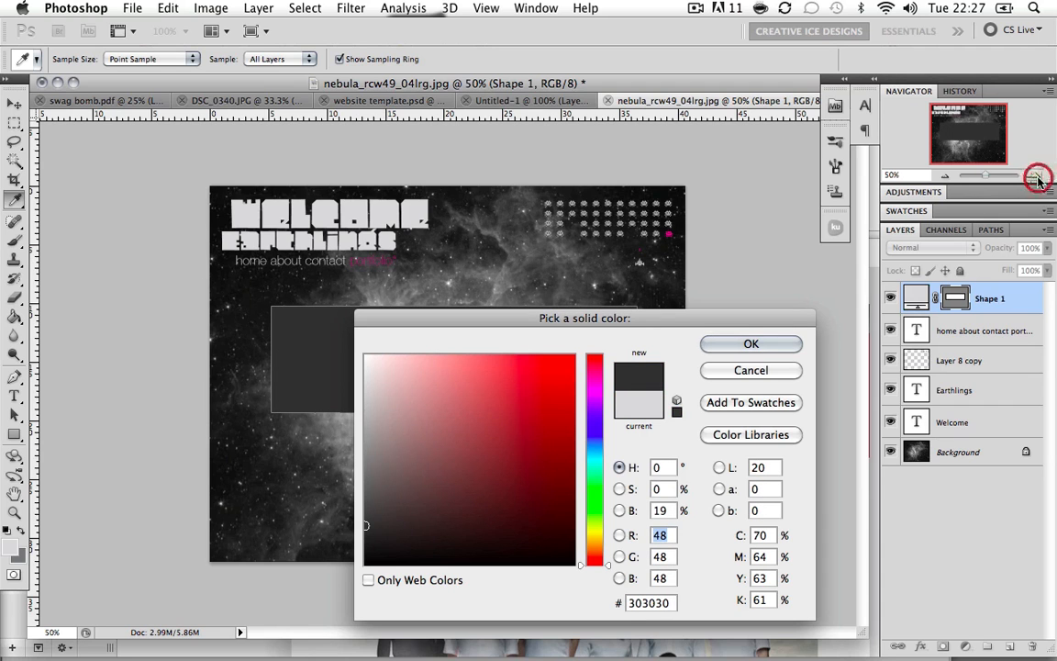
pyautogui.click(750, 344)
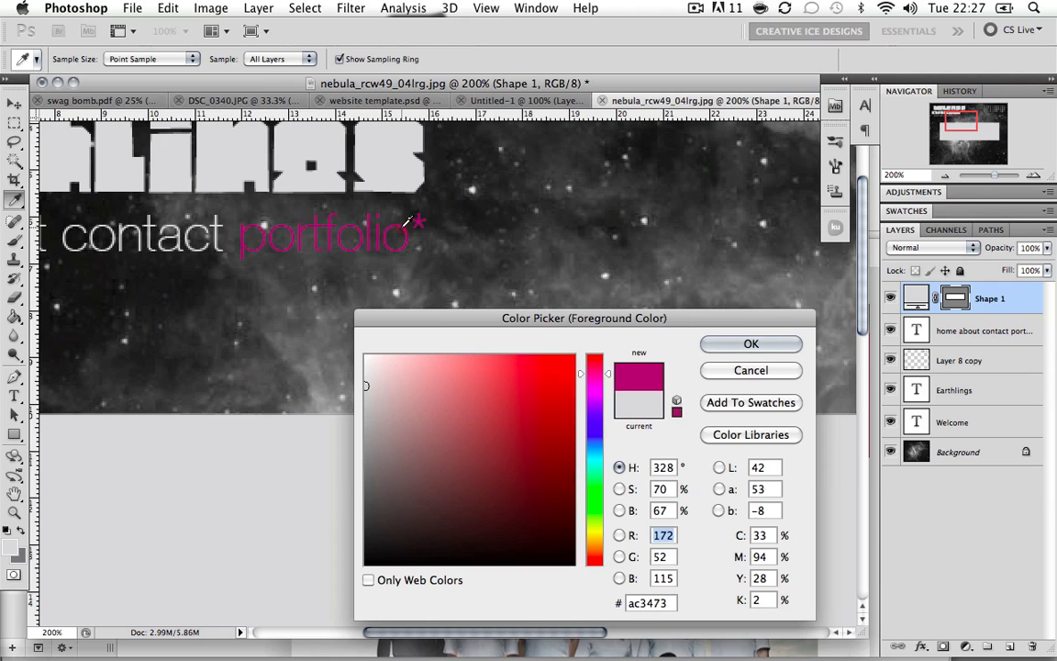
pyautogui.click(749, 344)
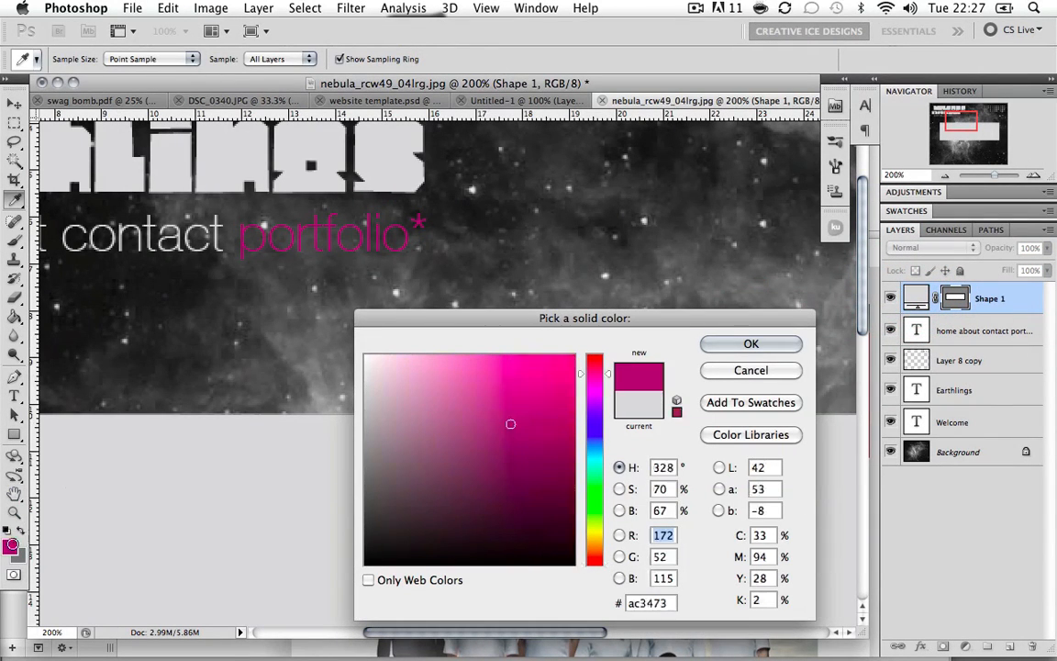
pyautogui.click(751, 343)
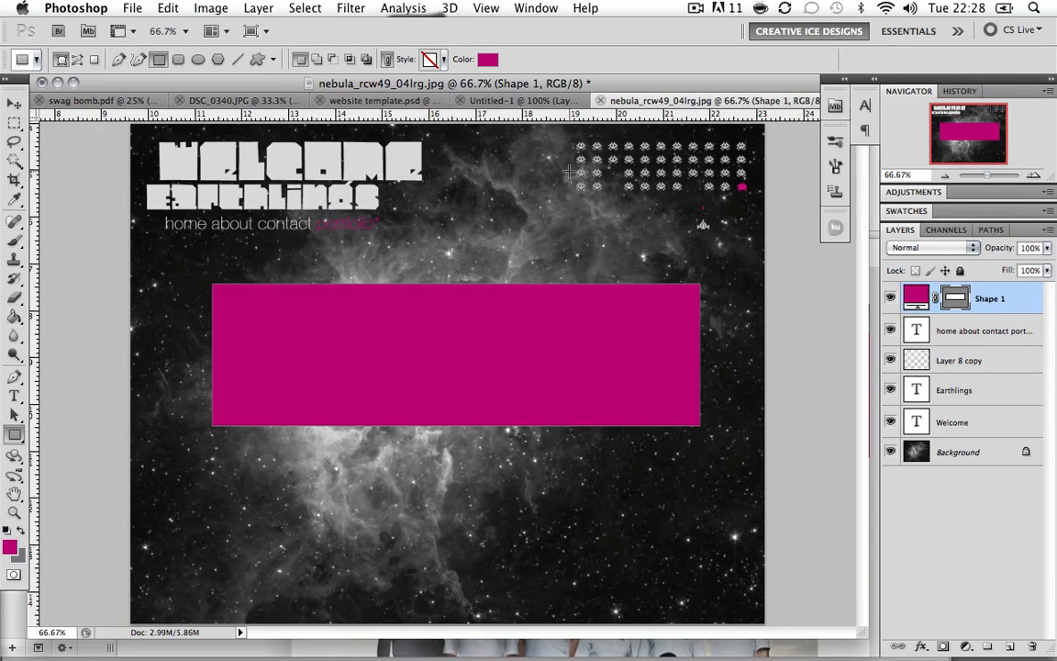
pyautogui.moveTo(787, 206)
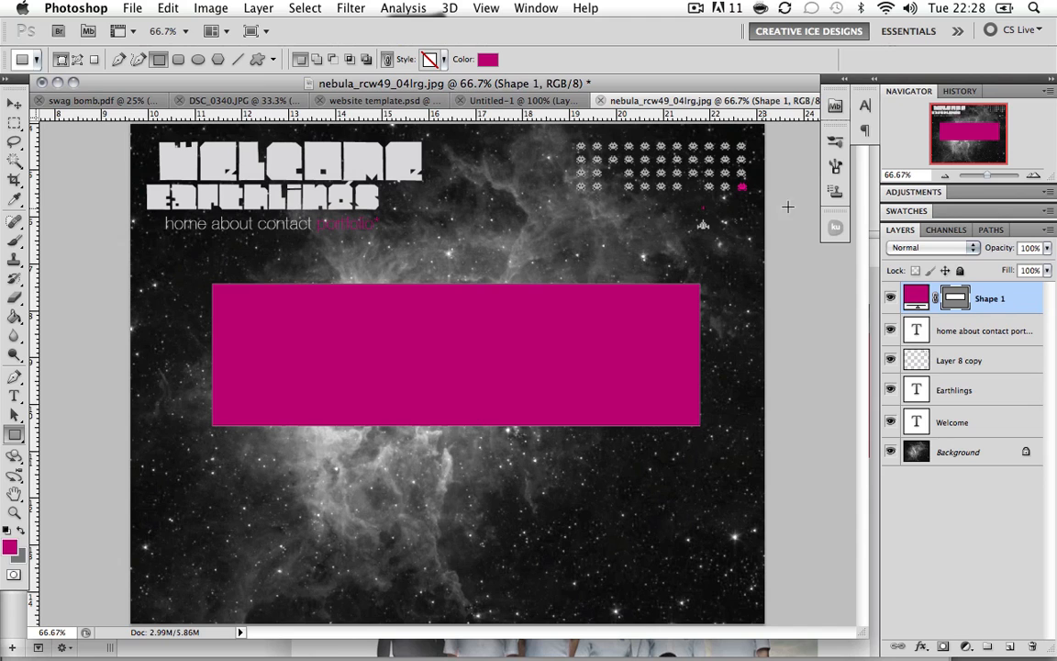
# Step: Set Shape 1 to Overlay blend mode at about 52% opacity
pyautogui.click(929, 248)
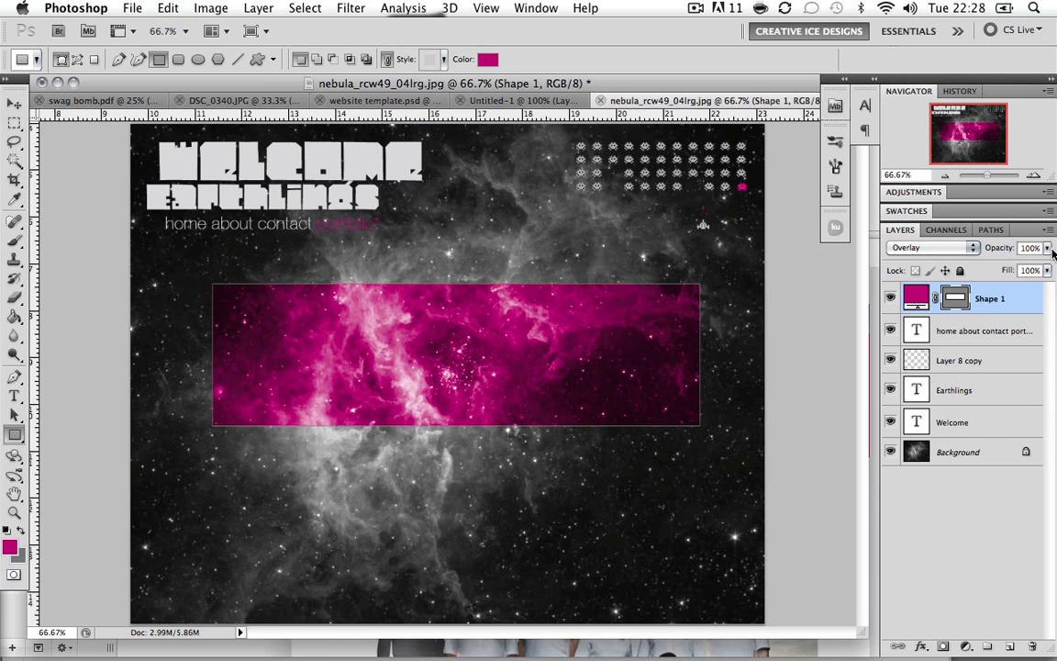
pyautogui.click(984, 330)
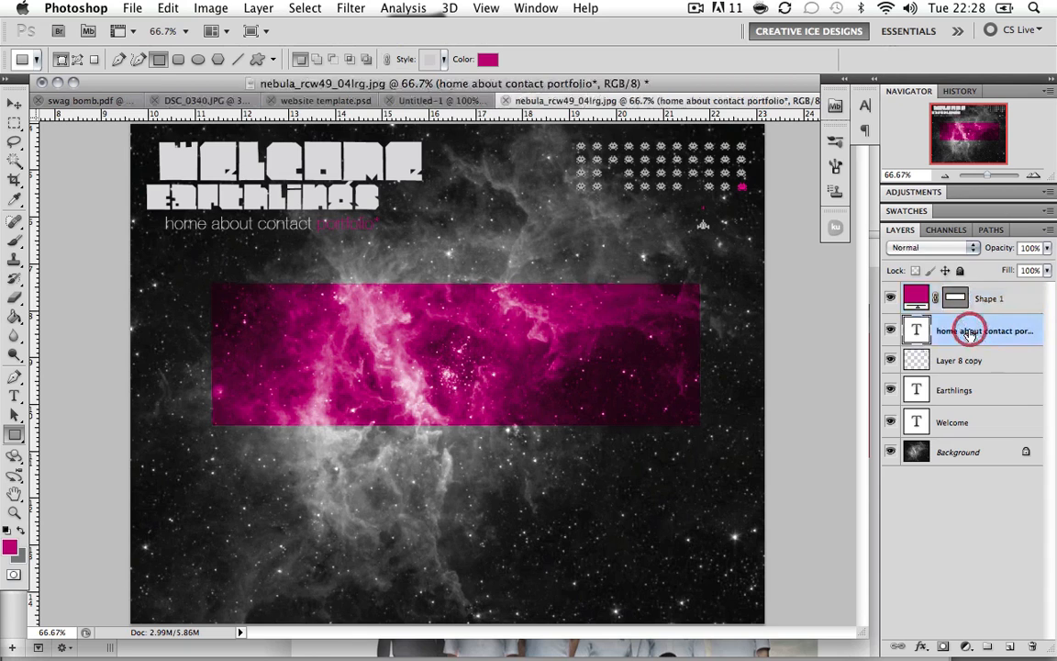
pyautogui.click(989, 298)
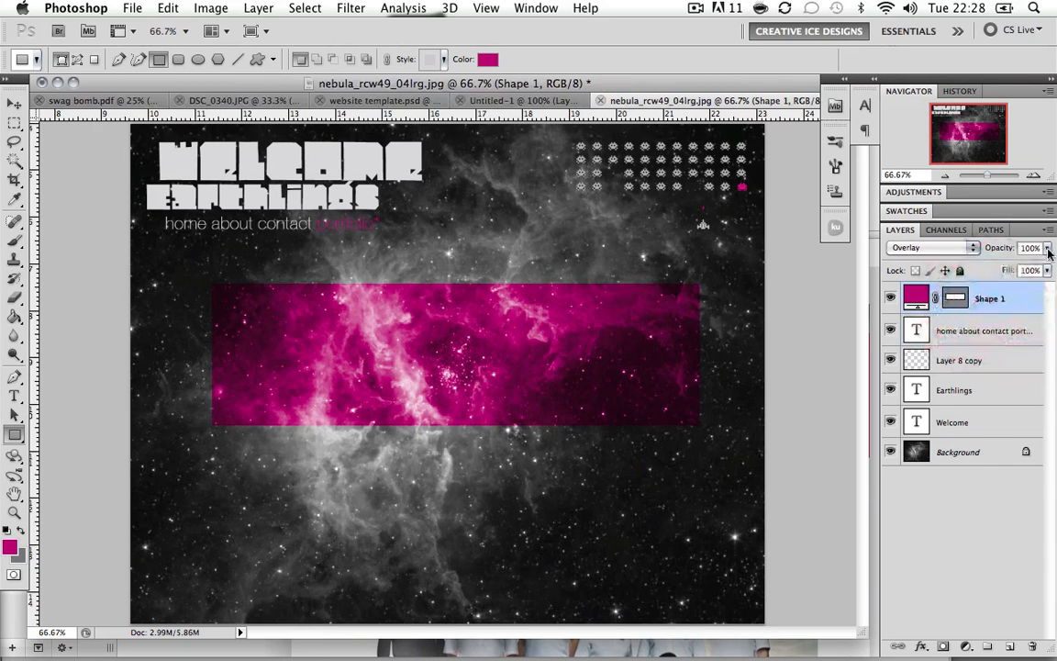
pyautogui.moveTo(1050, 248); pyautogui.dragTo(1001, 267)
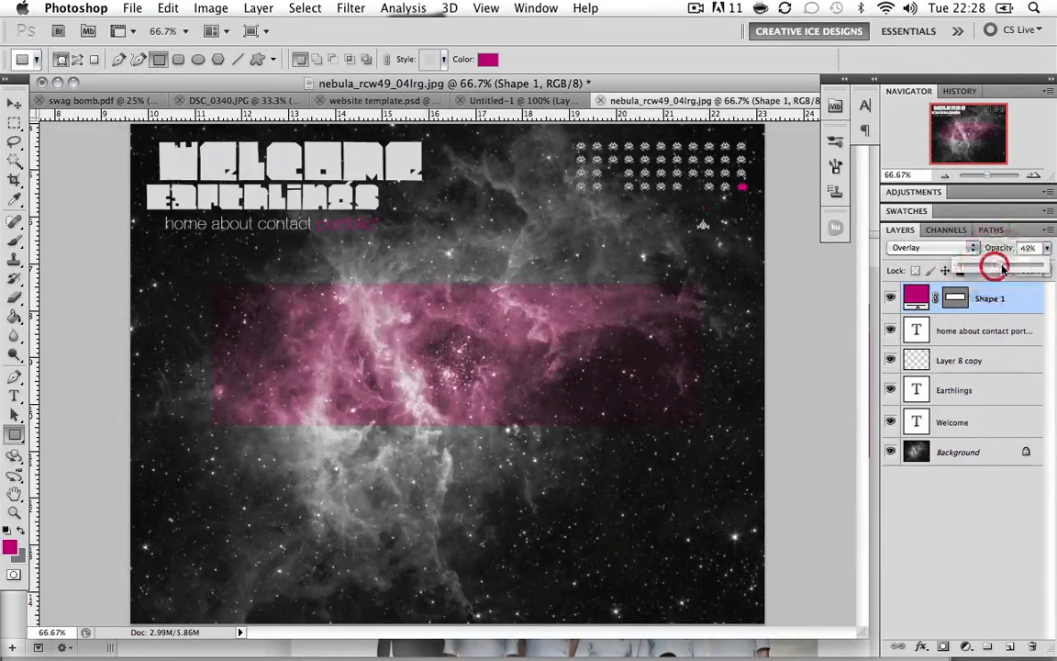
pyautogui.moveTo(990, 266); pyautogui.dragTo(1003, 266)
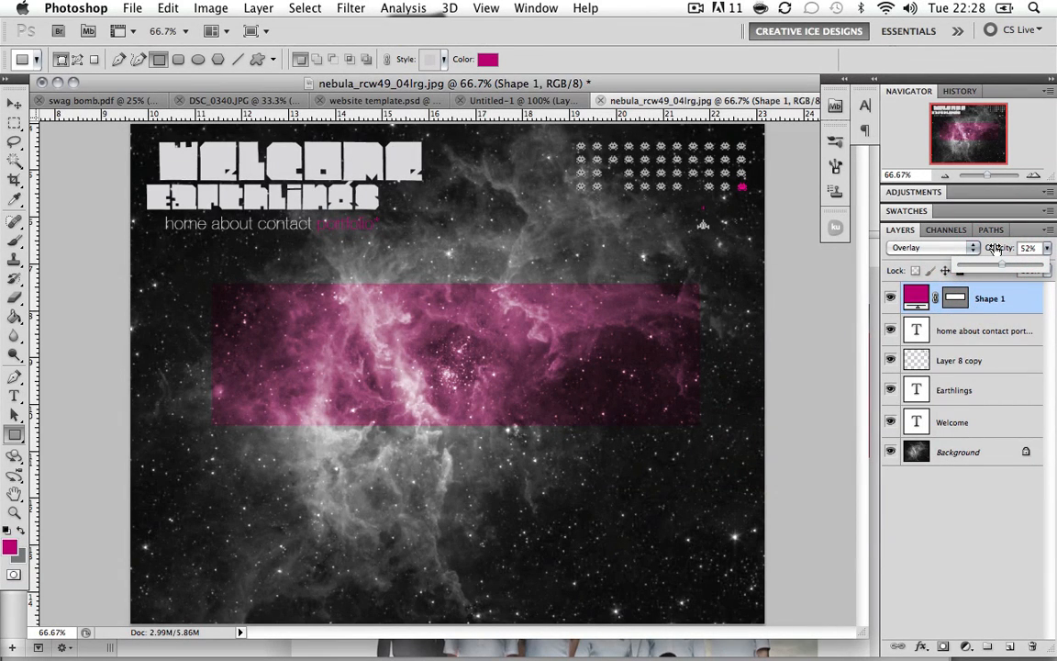
pyautogui.click(15, 433)
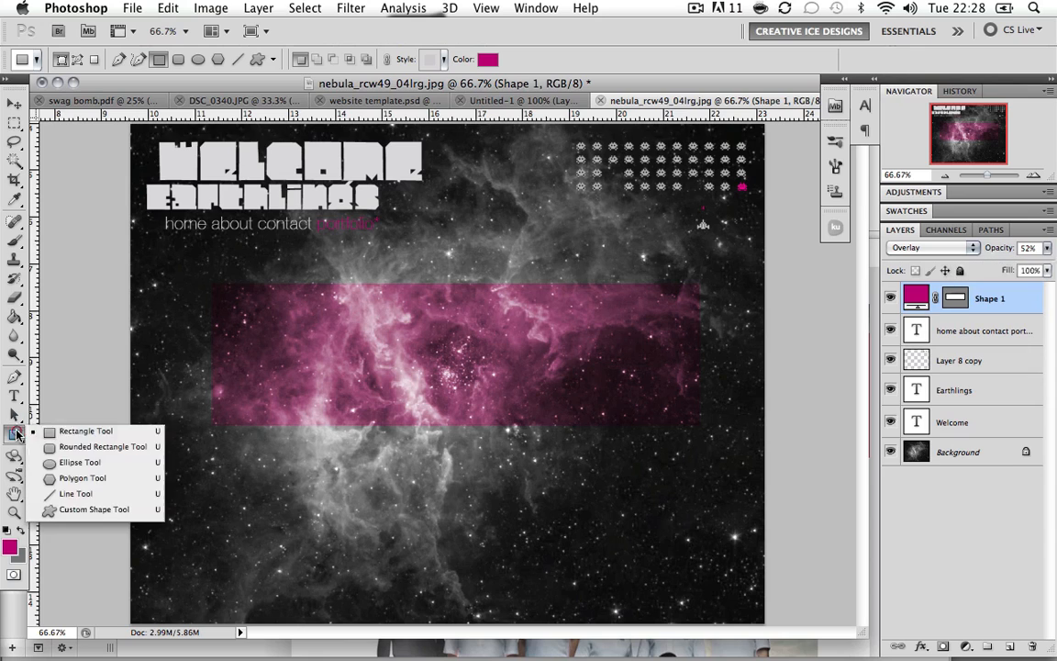
# Step: Draw a small rectangle for the speech bubble and rasterize its shape layer
pyautogui.click(103, 446)
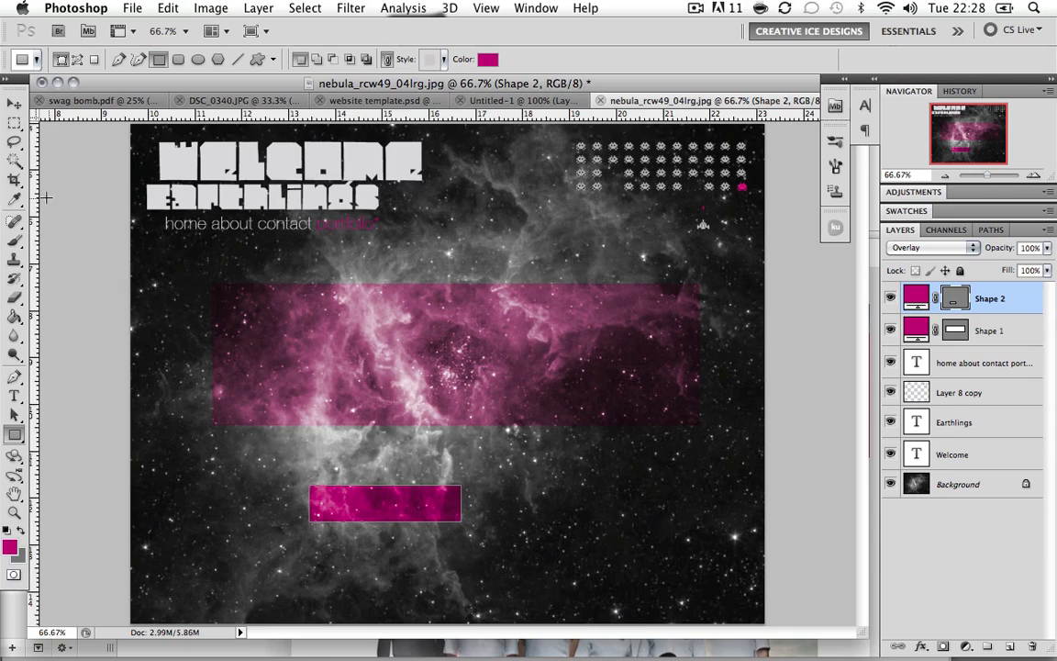
pyautogui.click(330, 378)
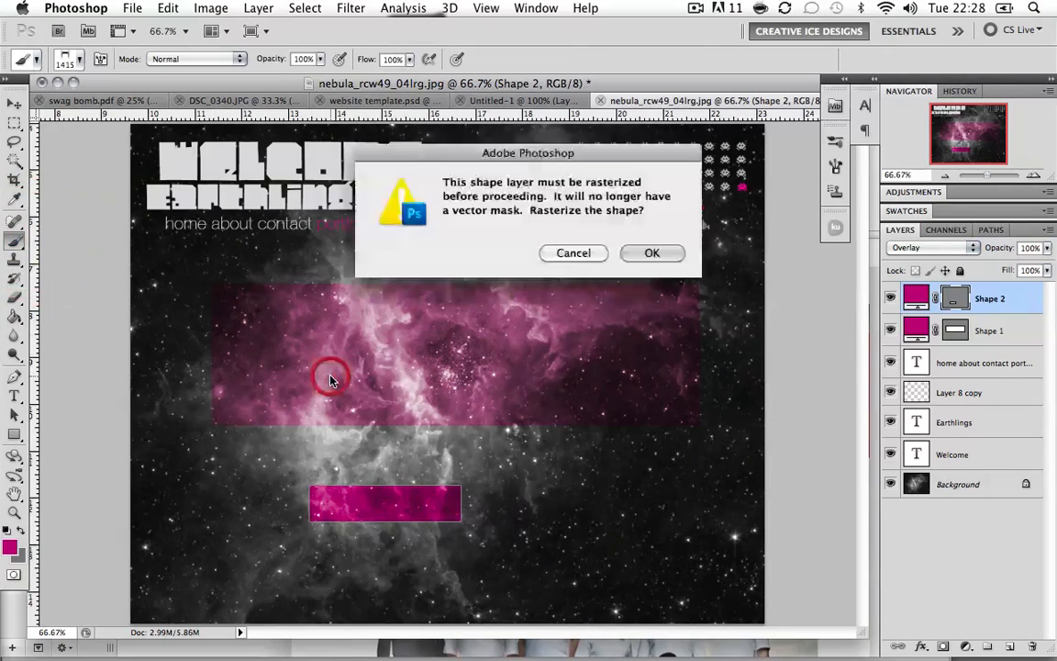
pyautogui.click(653, 254)
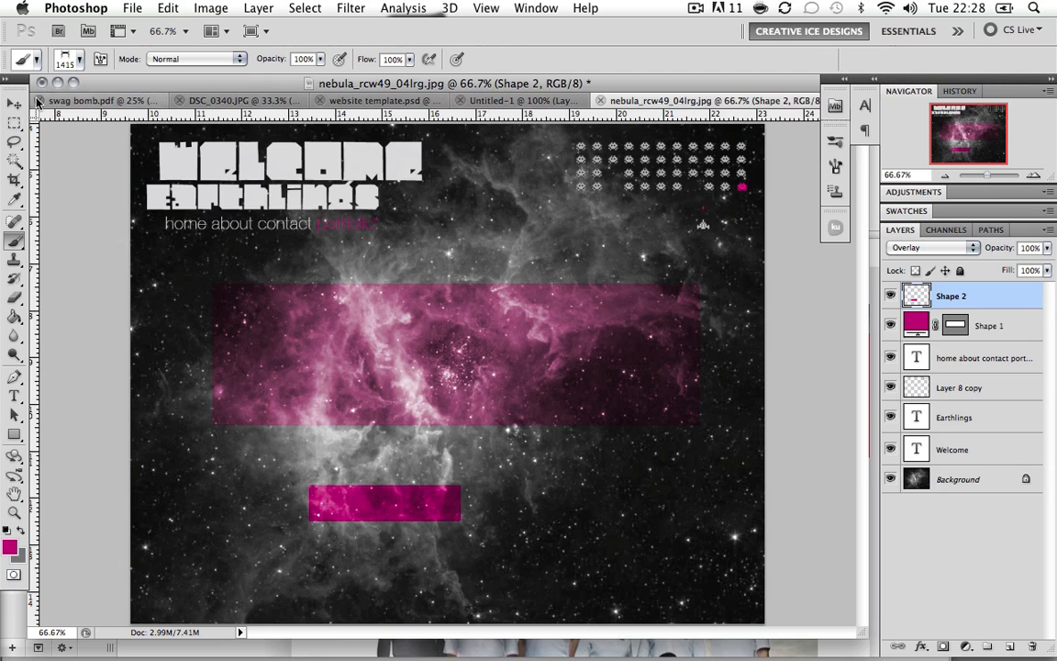
# Step: Outline the bubble's triangular tail with the Pen tool and apply the path
pyautogui.click(15, 103)
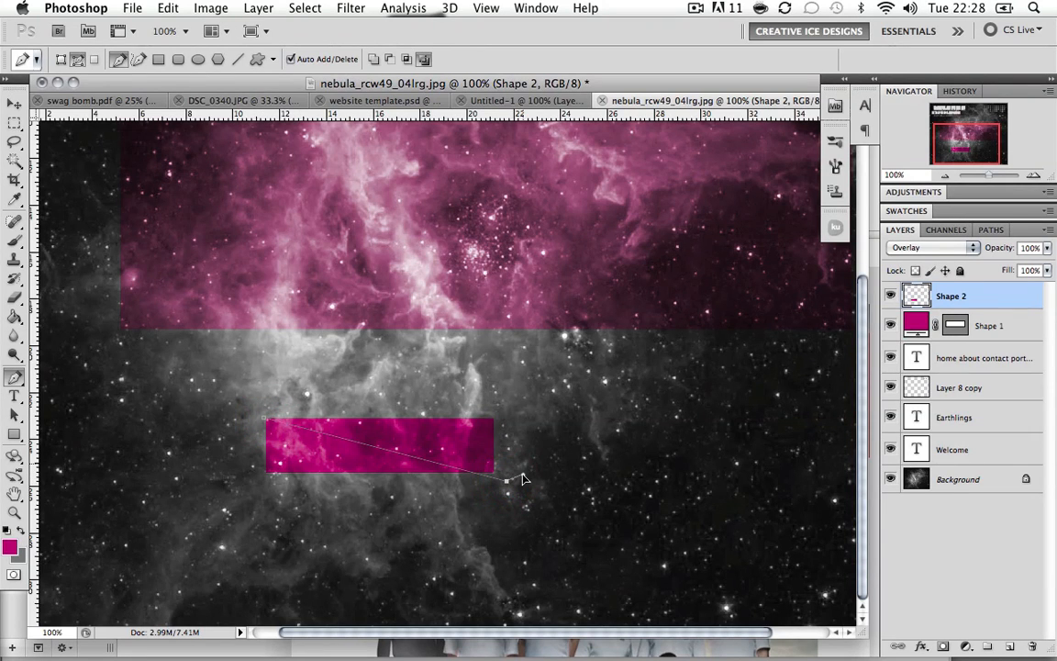
pyautogui.click(960, 90)
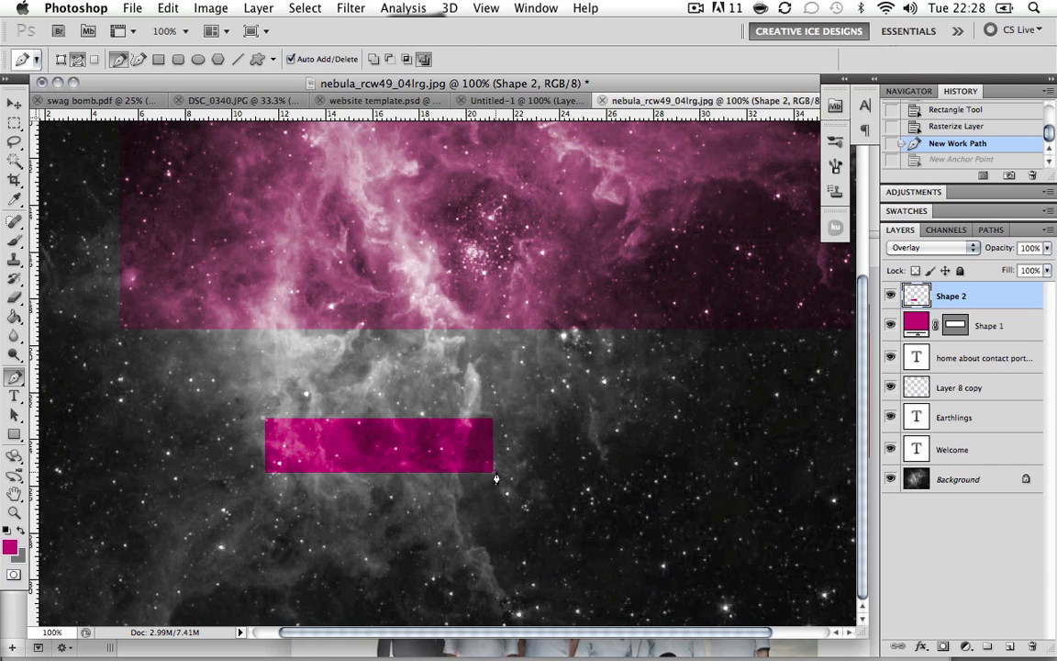
pyautogui.click(261, 420)
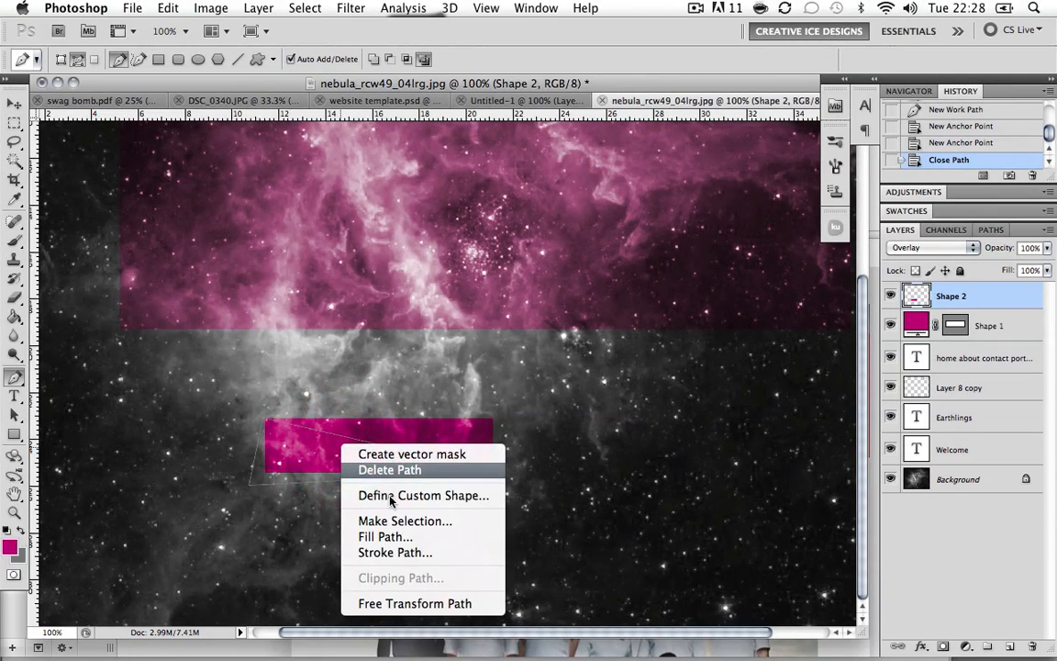
pyautogui.click(404, 521)
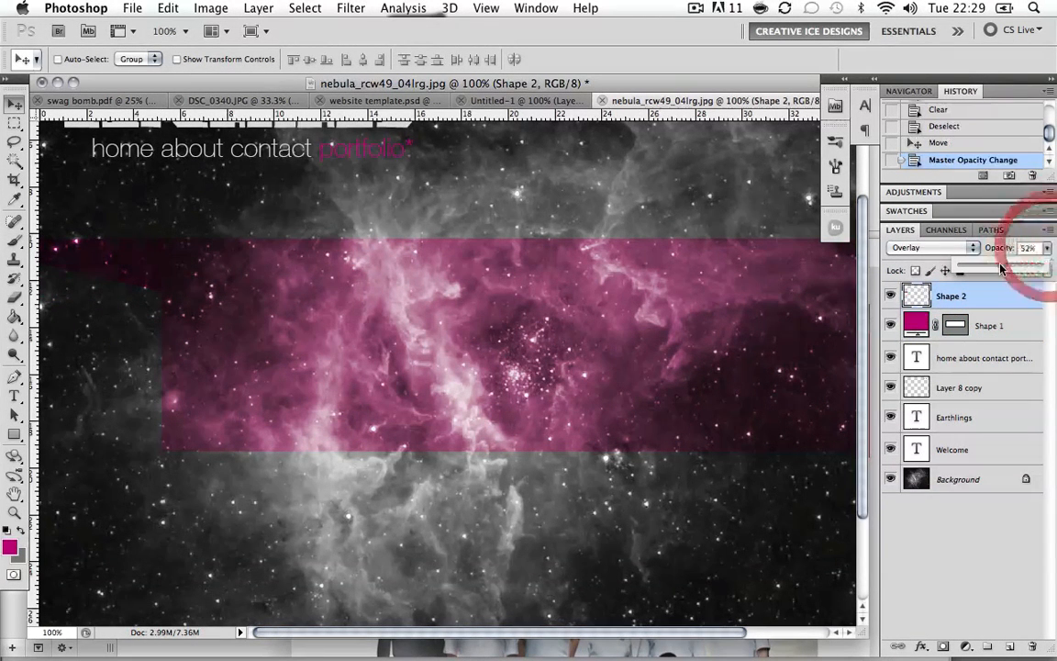
# Step: Set Shape 2 to Overlay at 52% opacity to match the large pink box
pyautogui.click(907, 92)
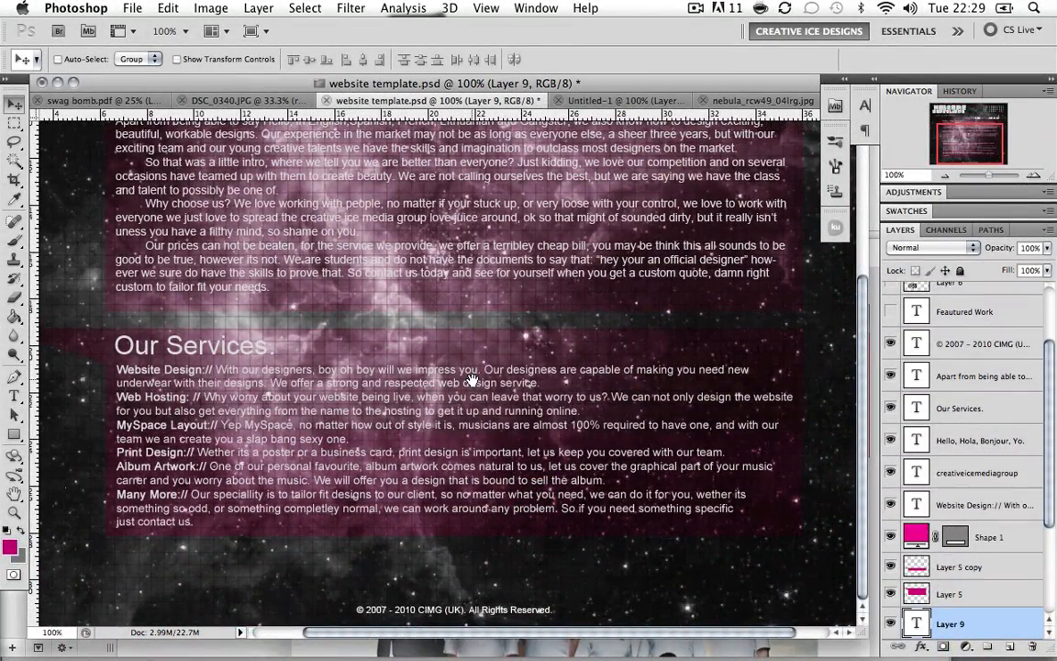
pyautogui.moveTo(488, 363)
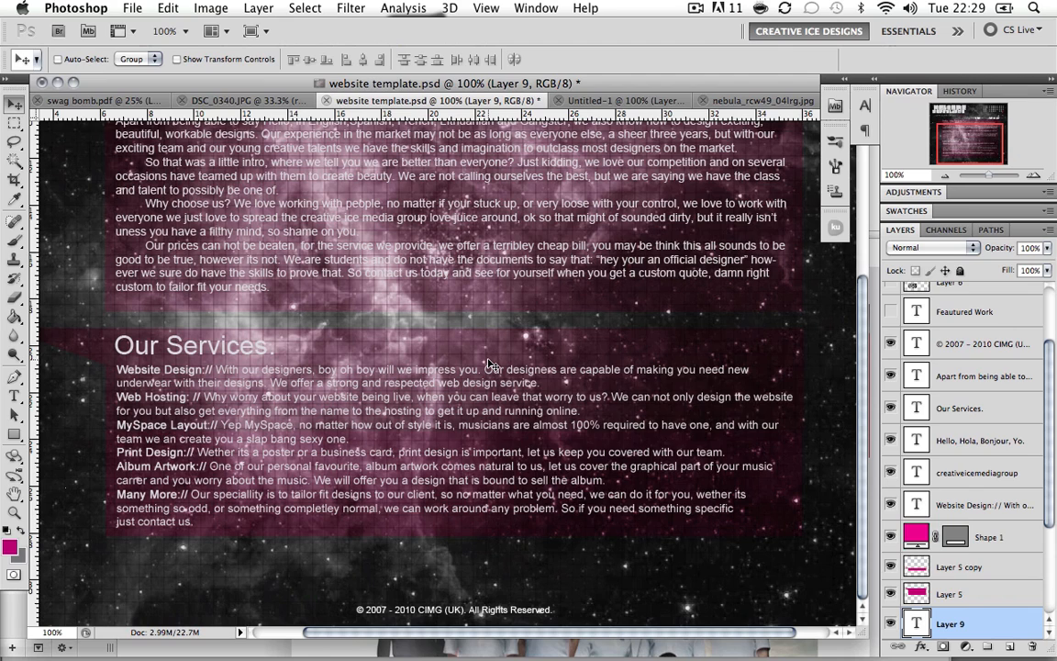
pyautogui.moveTo(484, 397)
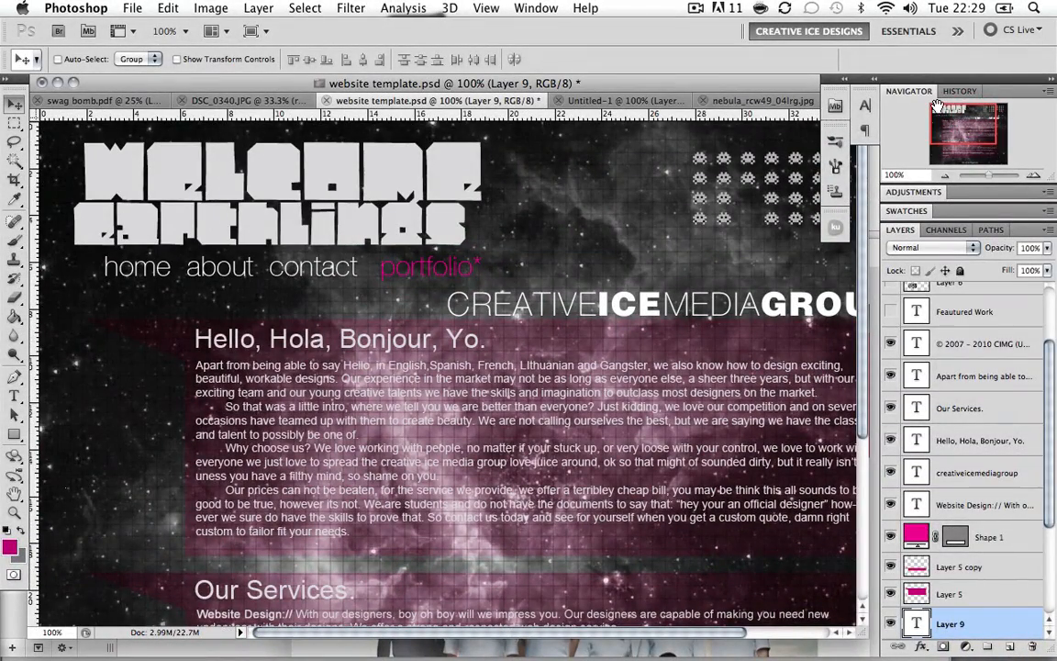
# Step: Return to the nebula design after reviewing the finished website template
pyautogui.click(730, 99)
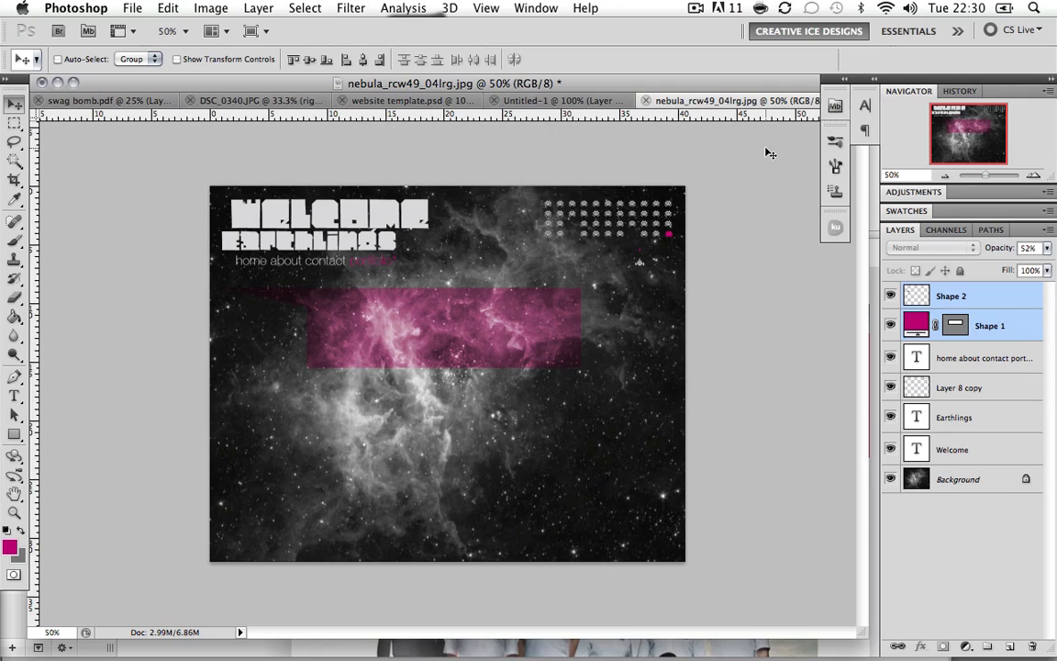
pyautogui.moveTo(778, 147)
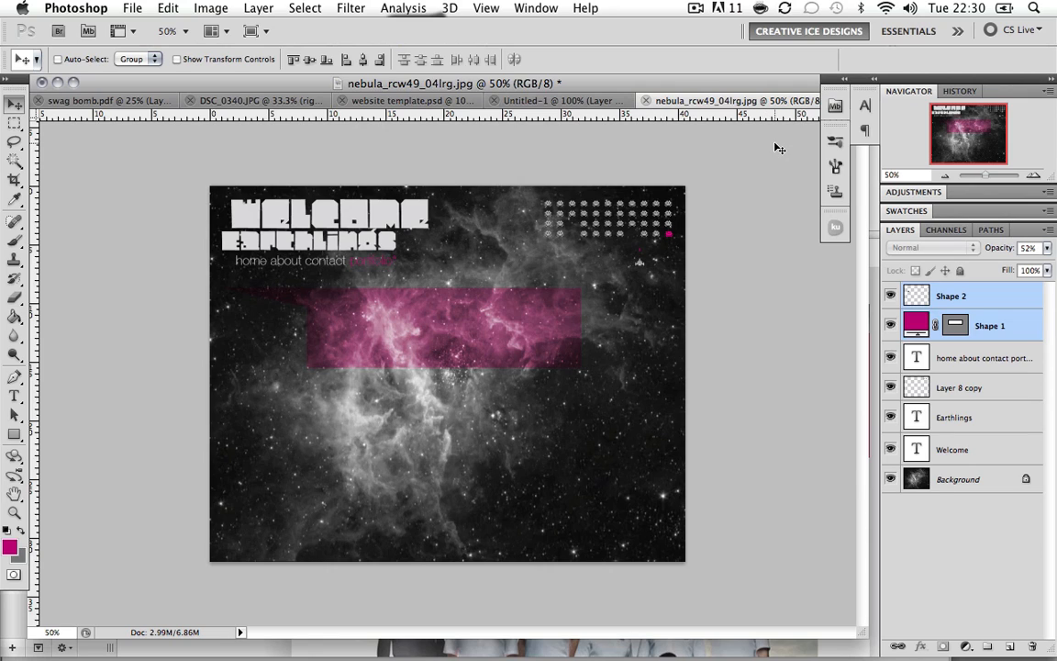